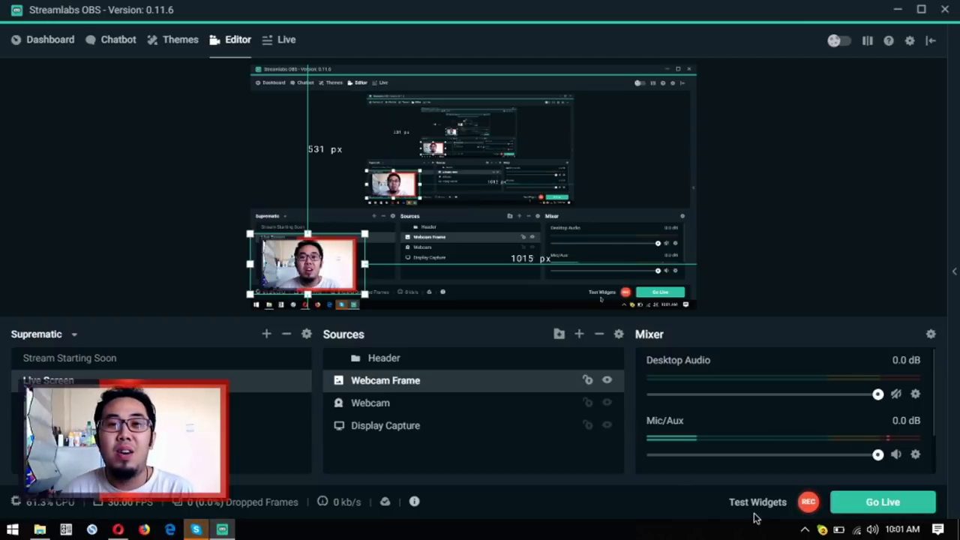
pyautogui.moveTo(683, 318)
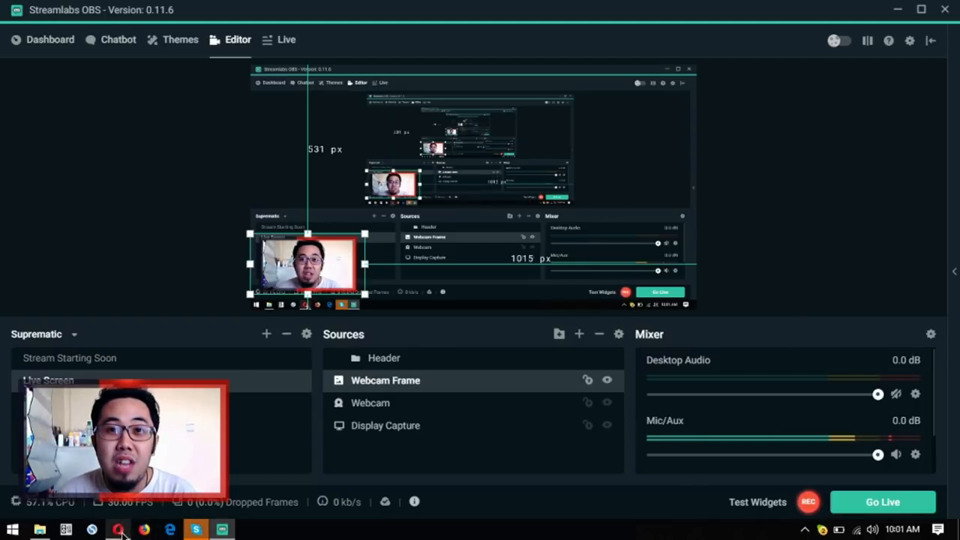
# Bring Chrome forward from the streaming tool and scroll down the PreferredCurrency.News homepage
pyautogui.click(120, 528)
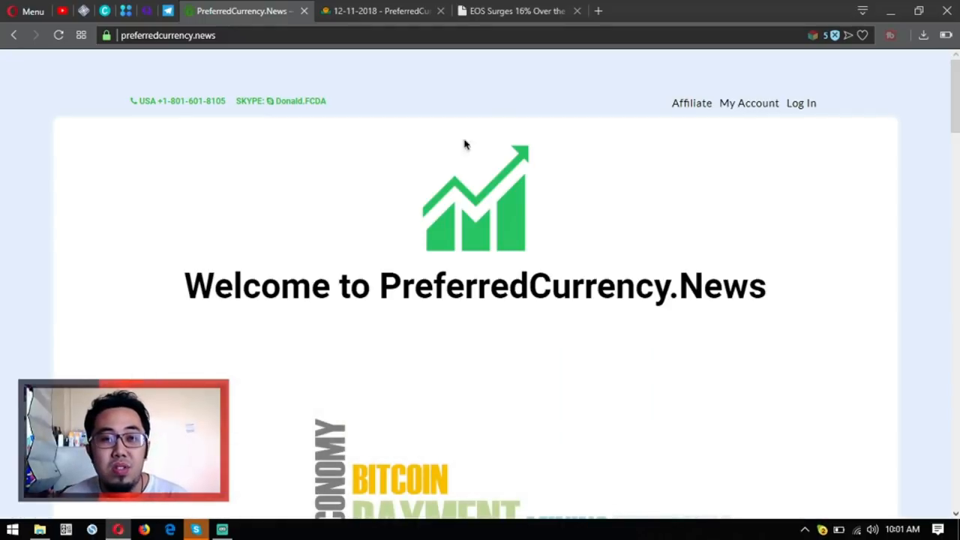
pyautogui.scroll(-3)
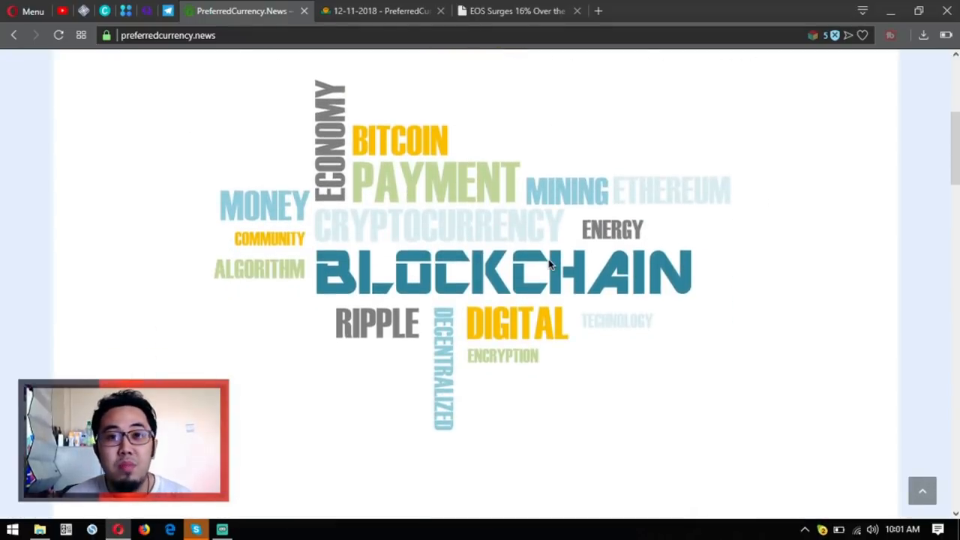
pyautogui.scroll(-3)
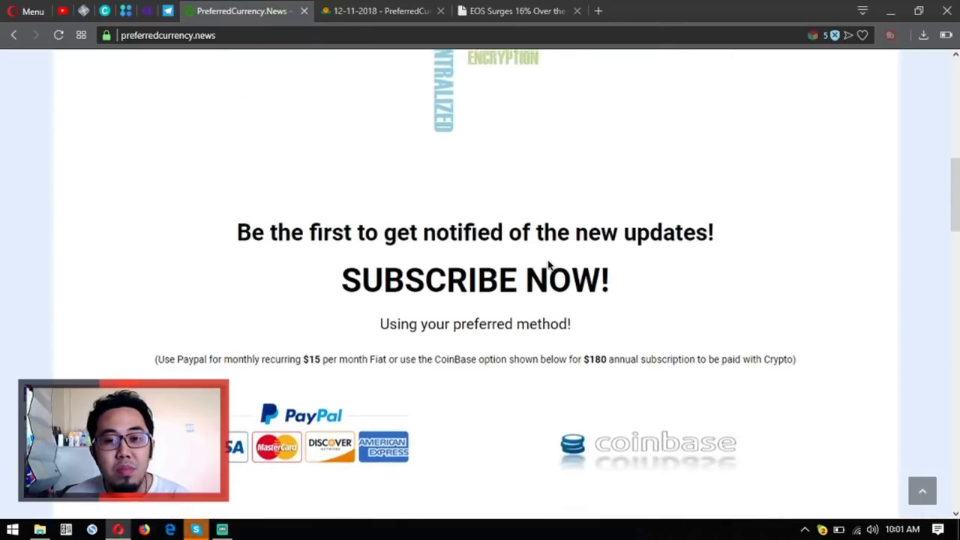
pyautogui.scroll(-3)
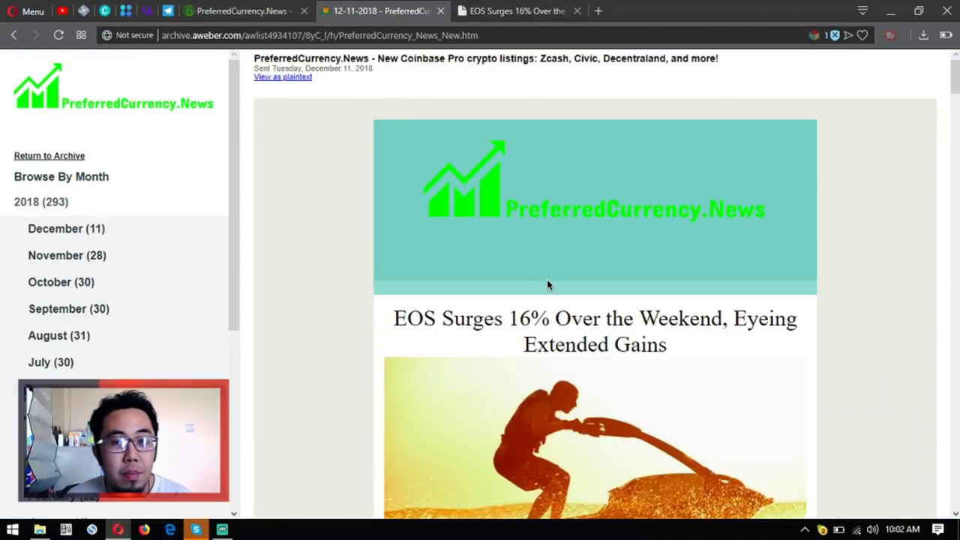
# Scroll down the PCN.Today article "EOS Surges 16% Over the Weekend"
pyautogui.scroll(-3)
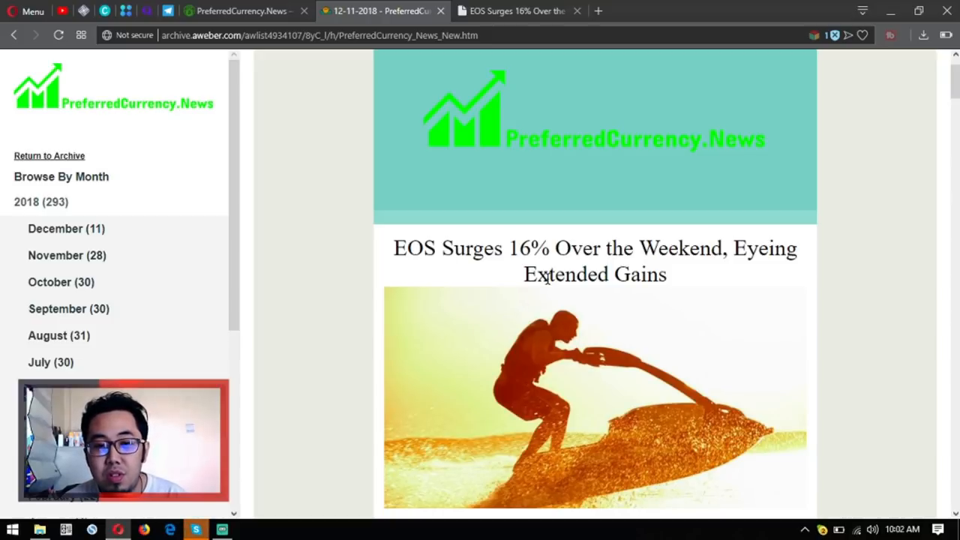
pyautogui.scroll(-3)
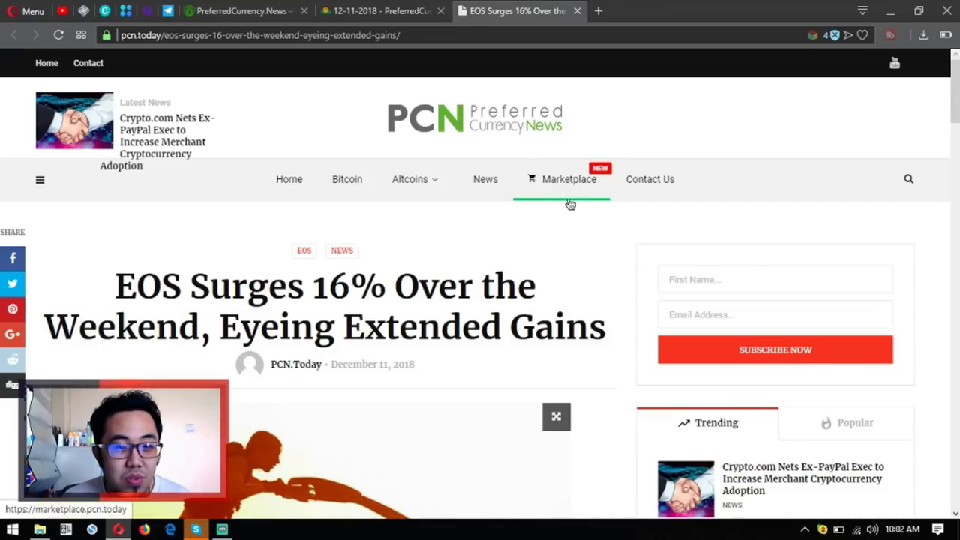
pyautogui.scroll(-3)
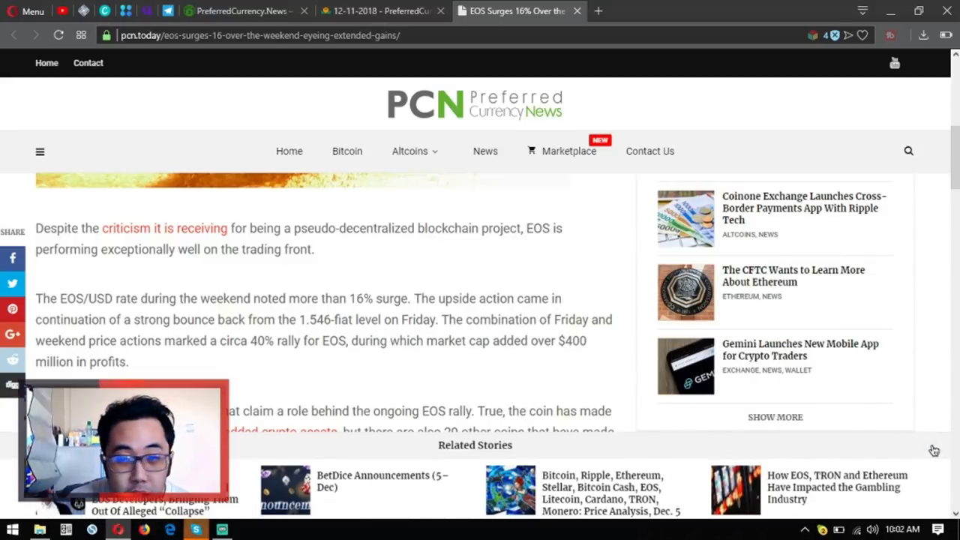
pyautogui.scroll(-3)
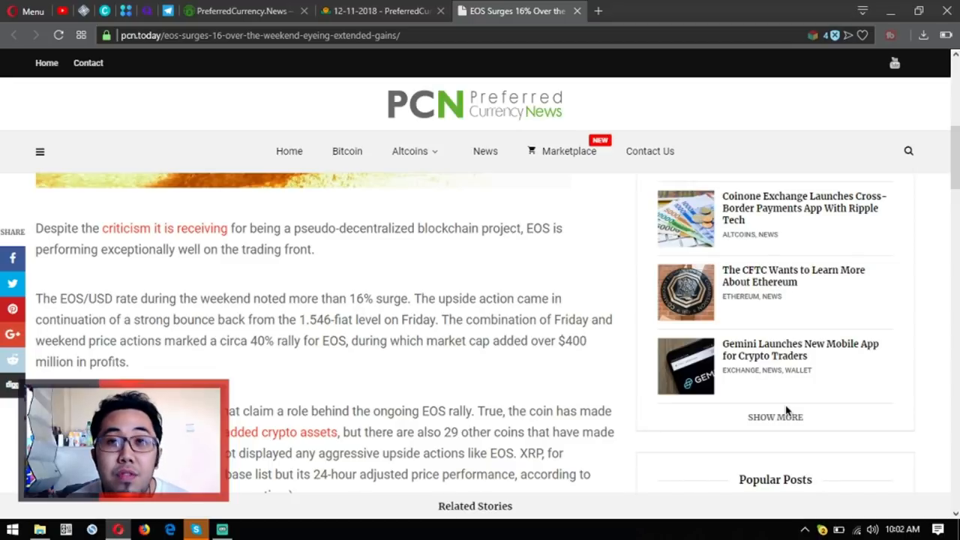
pyautogui.scroll(-3)
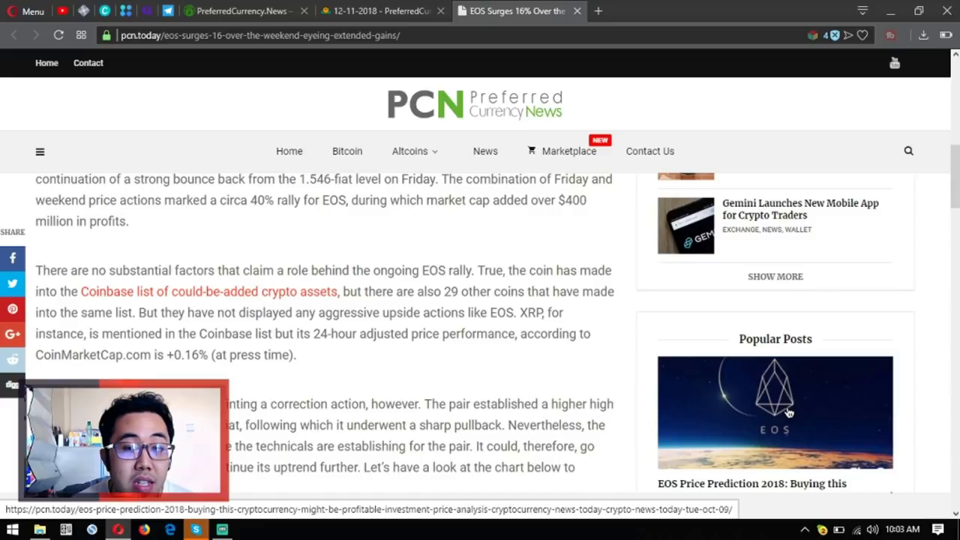
pyautogui.scroll(-3)
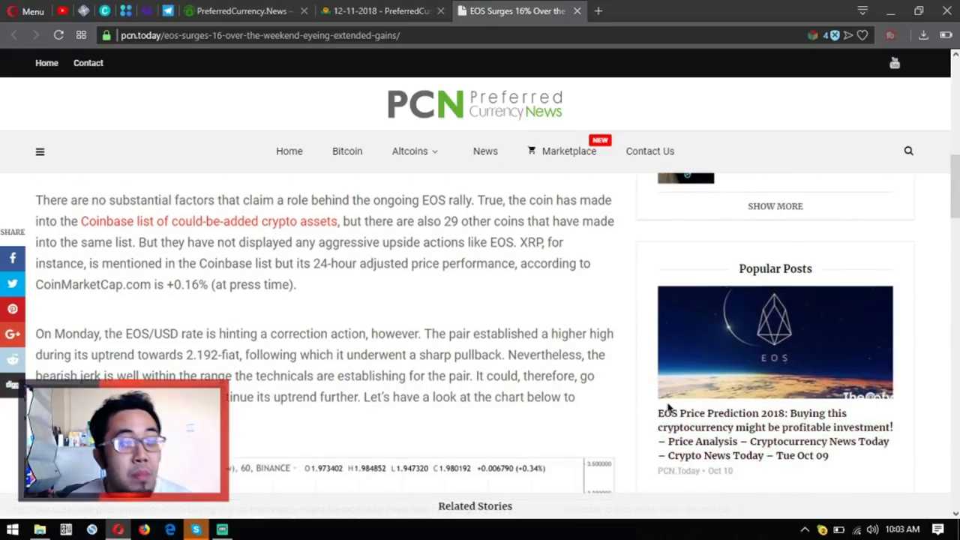
pyautogui.scroll(-3)
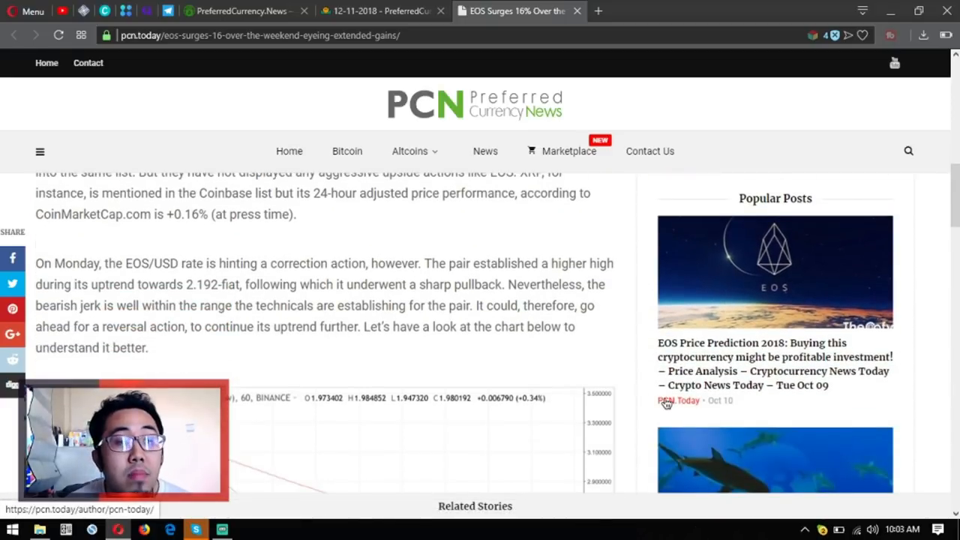
pyautogui.moveTo(627, 360)
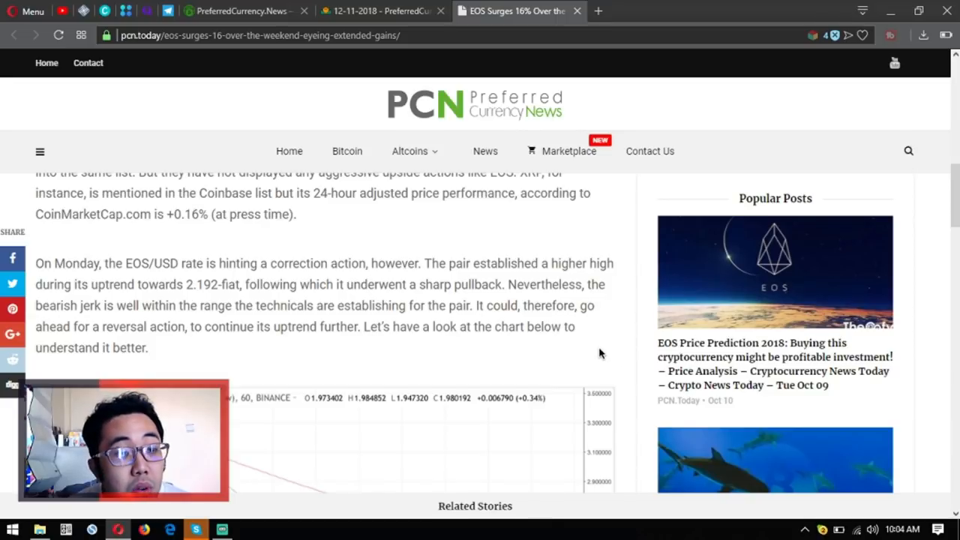
pyautogui.scroll(-3)
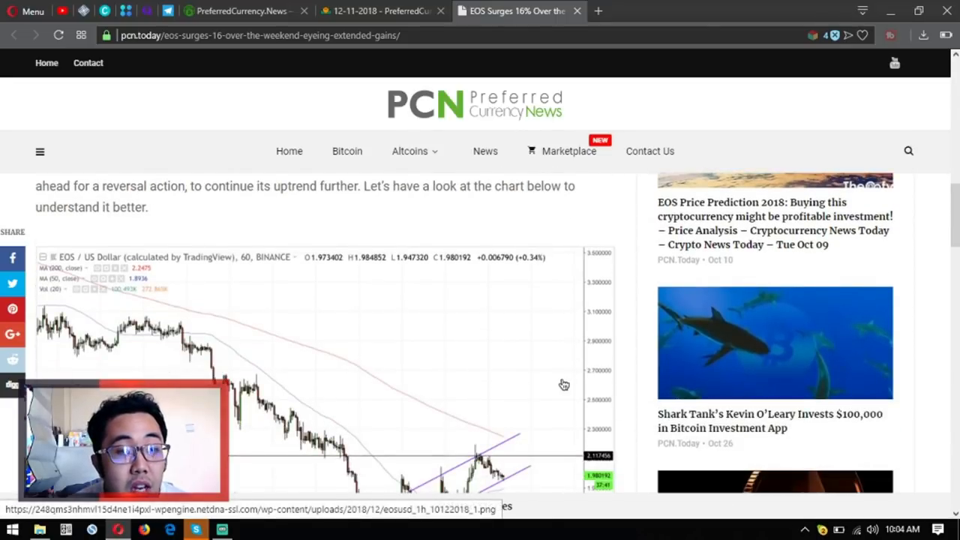
pyautogui.moveTo(525, 384)
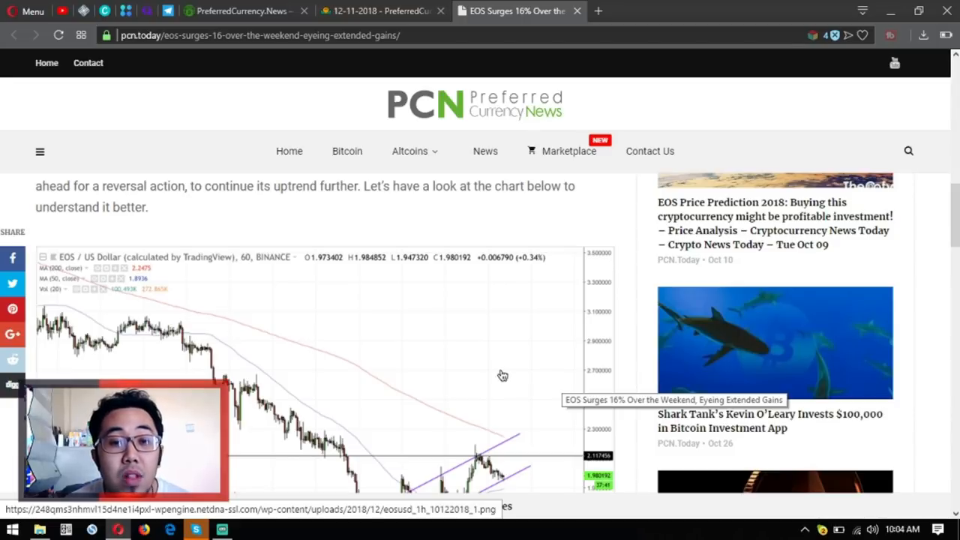
pyautogui.moveTo(375, 346)
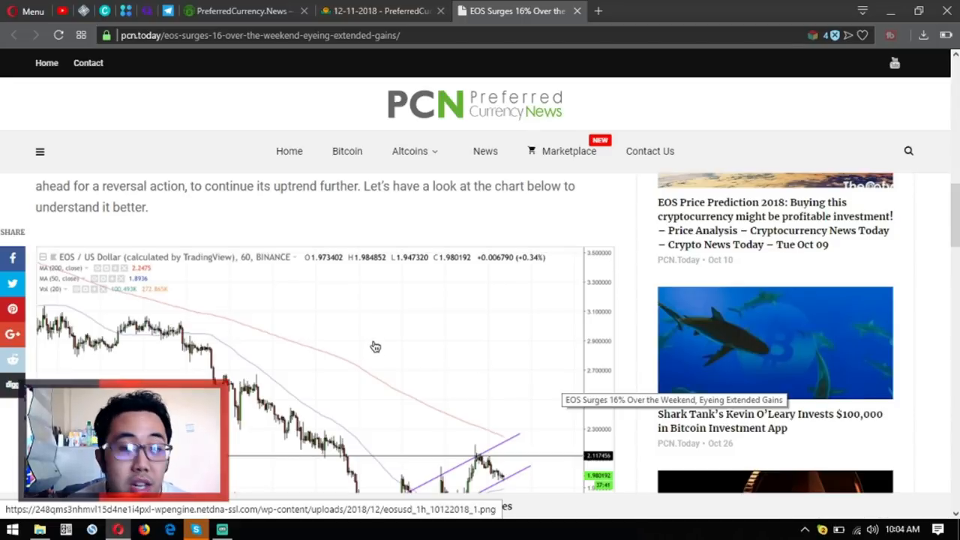
pyautogui.scroll(-3)
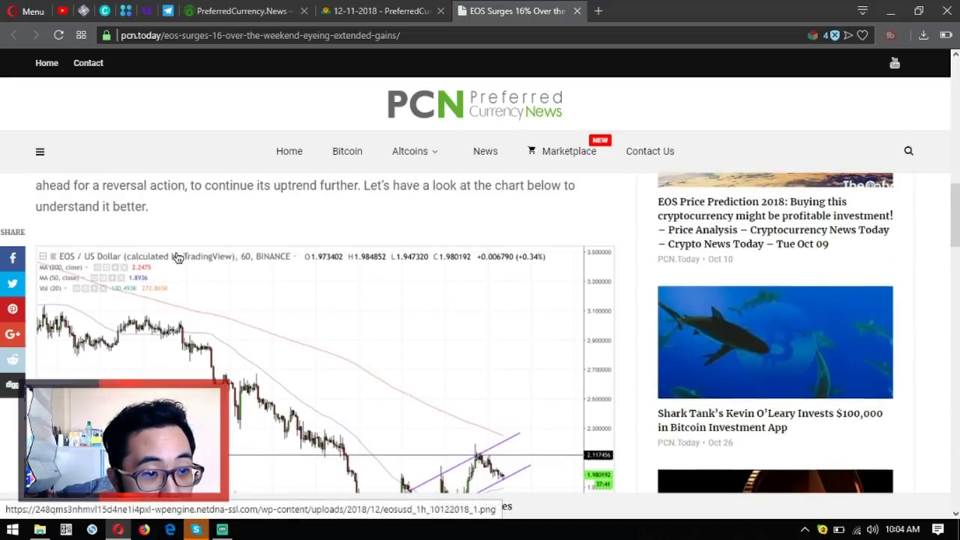
pyautogui.scroll(-3)
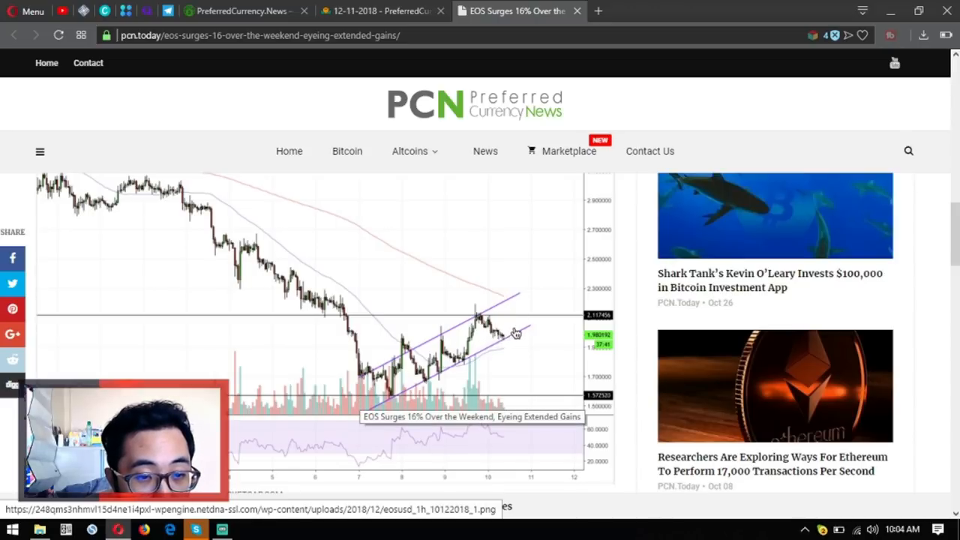
pyautogui.moveTo(543, 315)
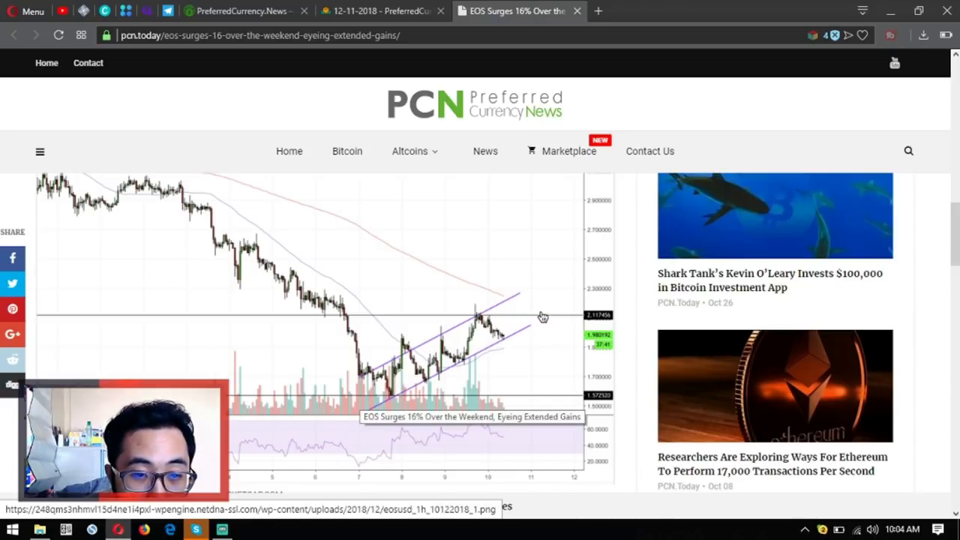
pyautogui.scroll(-3)
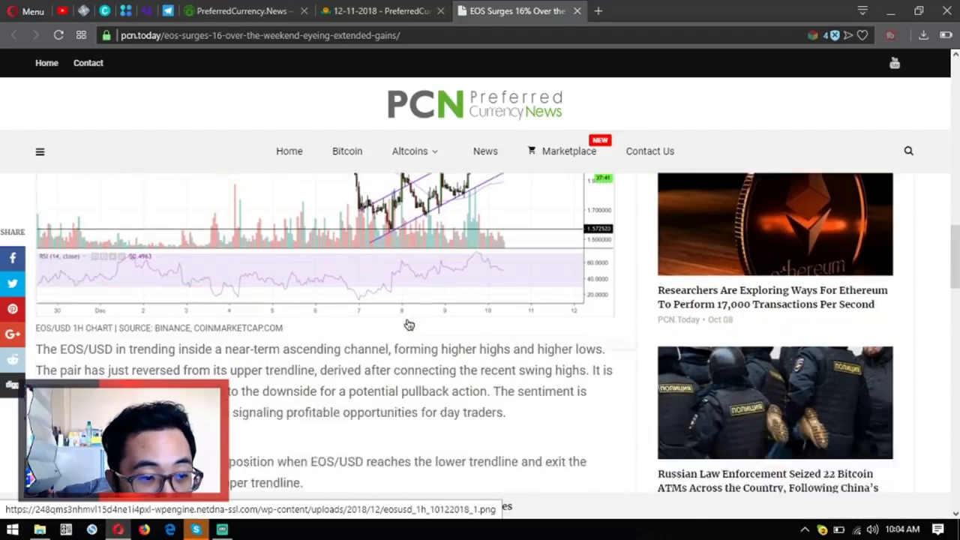
pyautogui.scroll(-3)
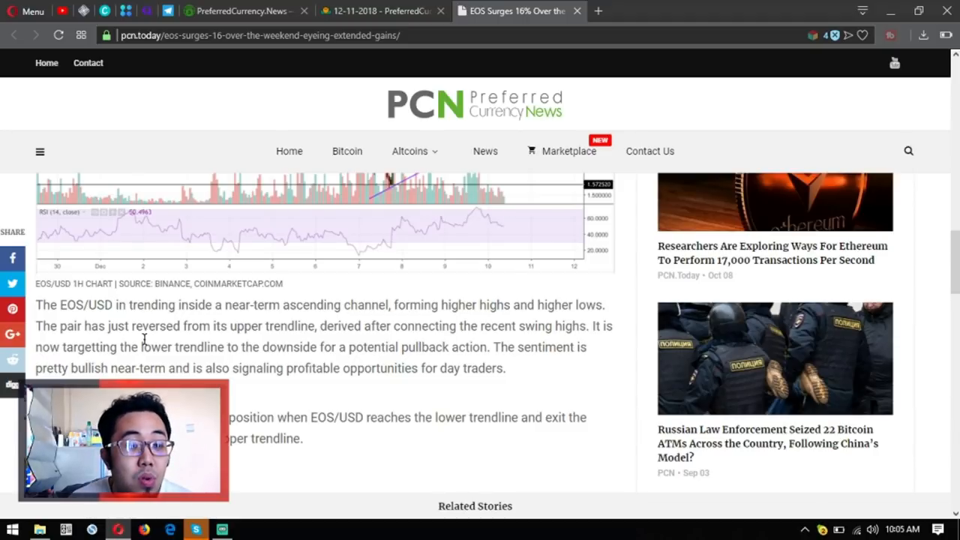
# Open the article's CCN source link in a new tab and scroll through the CCN EOS piece
pyautogui.rightClick(147, 337)
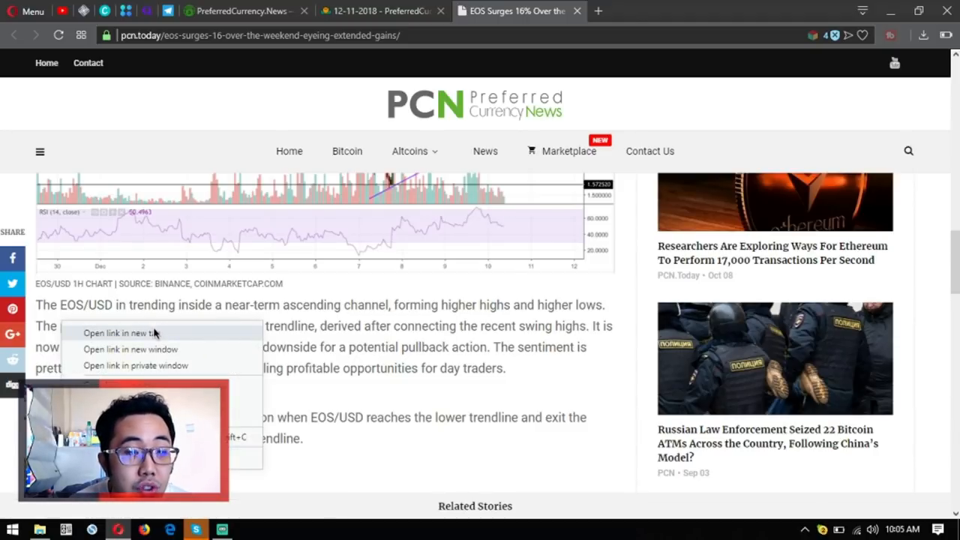
pyautogui.click(123, 333)
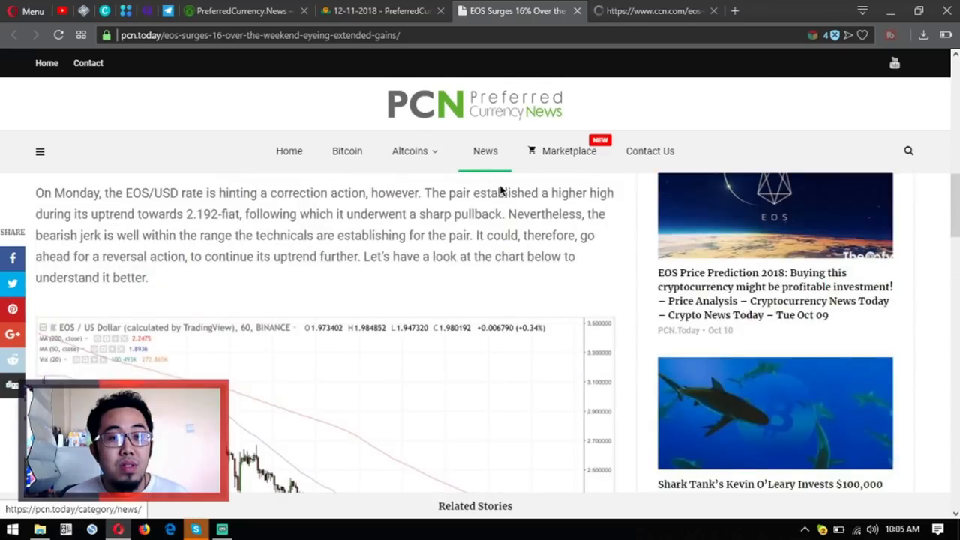
pyautogui.scroll(-3)
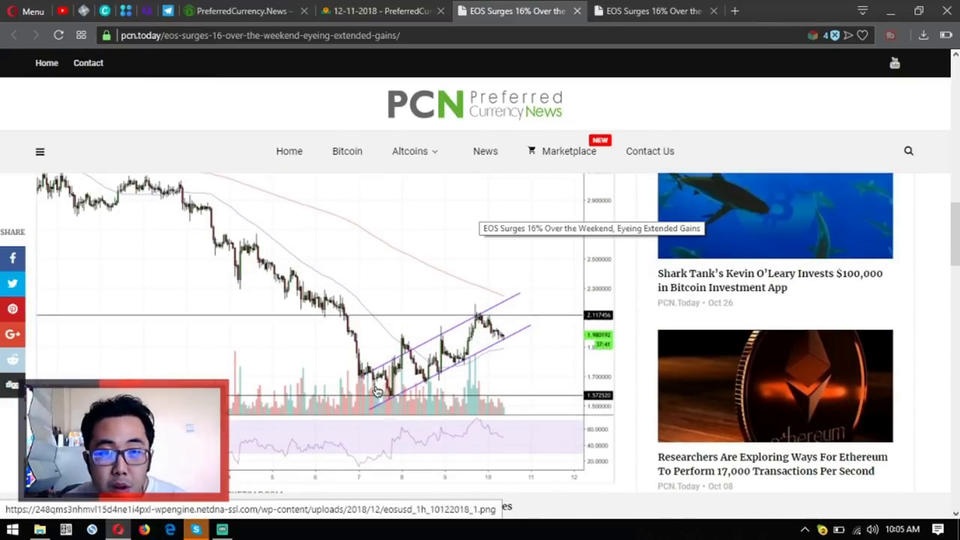
pyautogui.moveTo(483, 336)
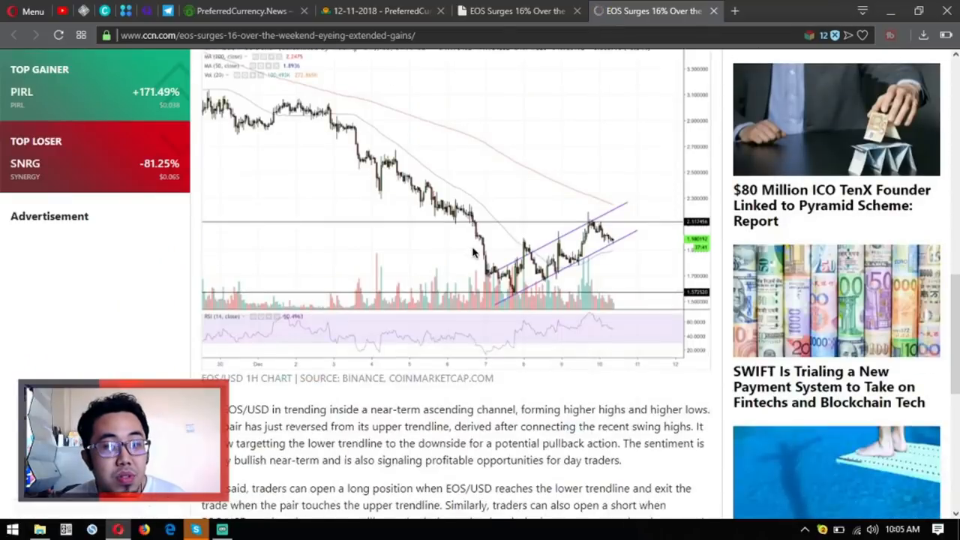
pyautogui.scroll(-3)
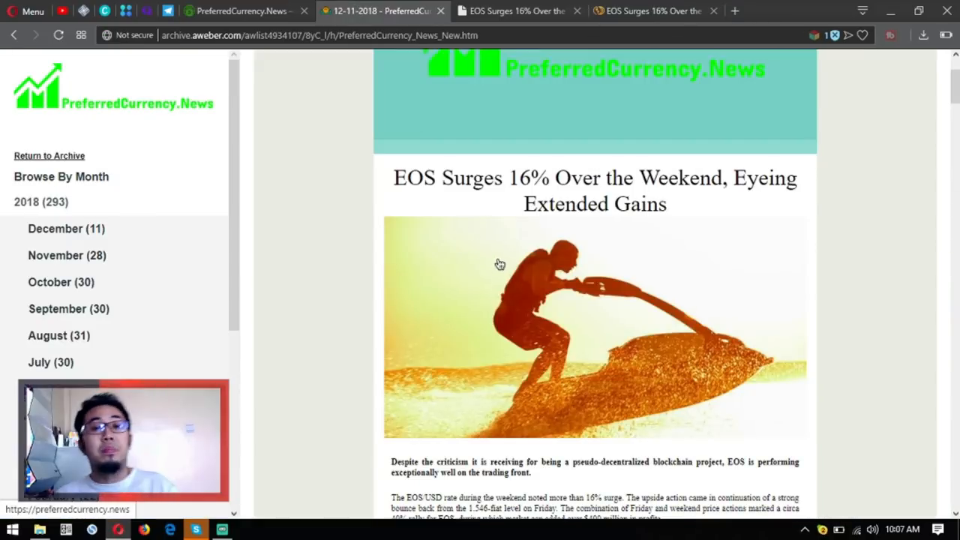
pyautogui.moveTo(493, 310)
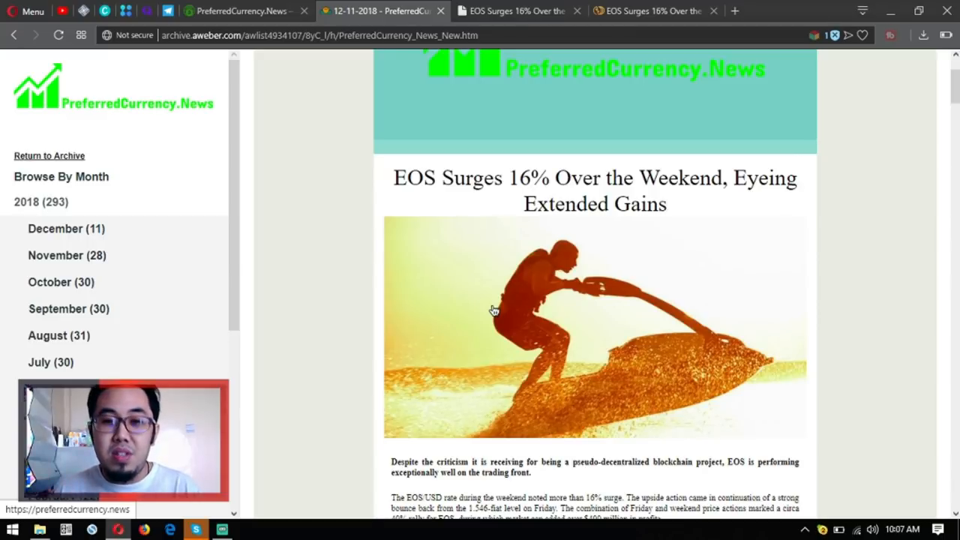
pyautogui.moveTo(498, 315)
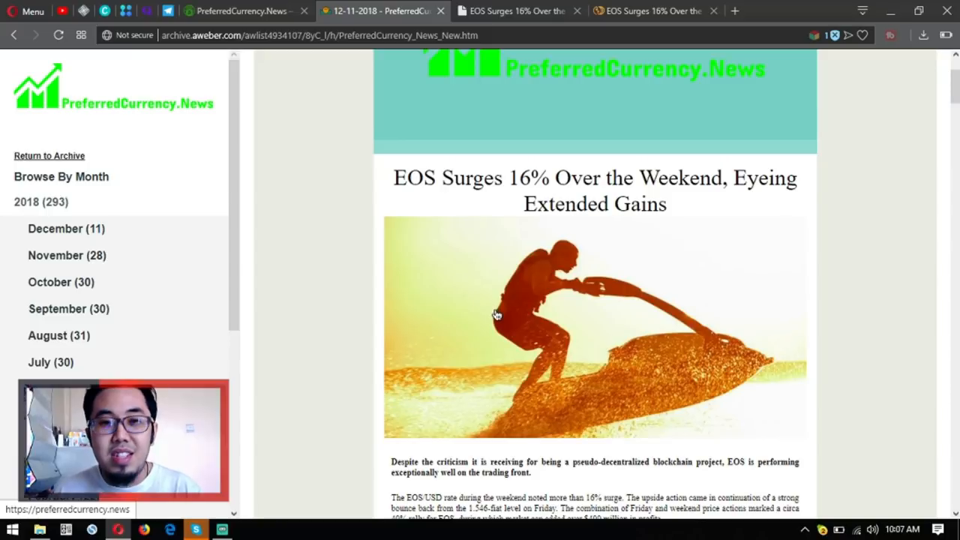
# Scroll the newsletter down to the five new Coinbase Pro assets section with Zcash and Decentraland
pyautogui.scroll(-3)
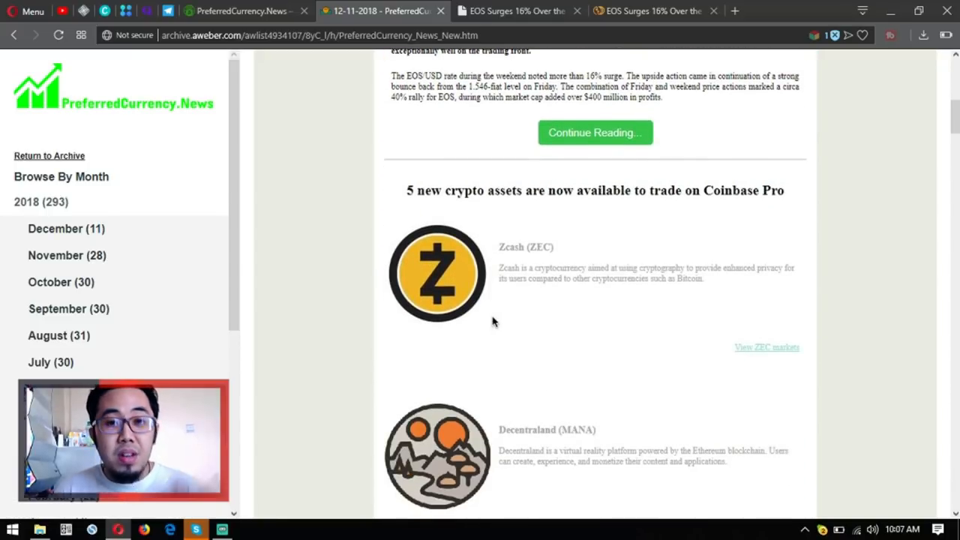
pyautogui.scroll(-3)
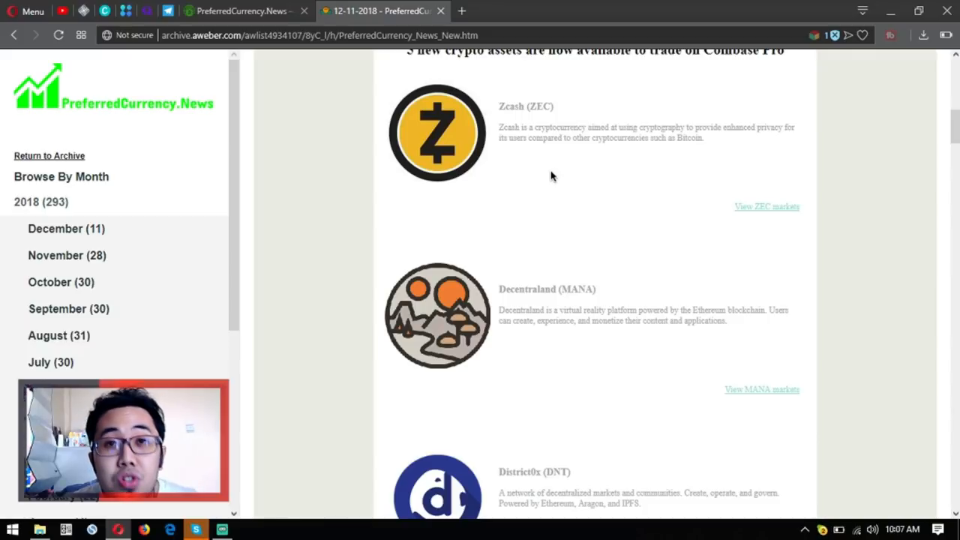
pyautogui.moveTo(637, 180)
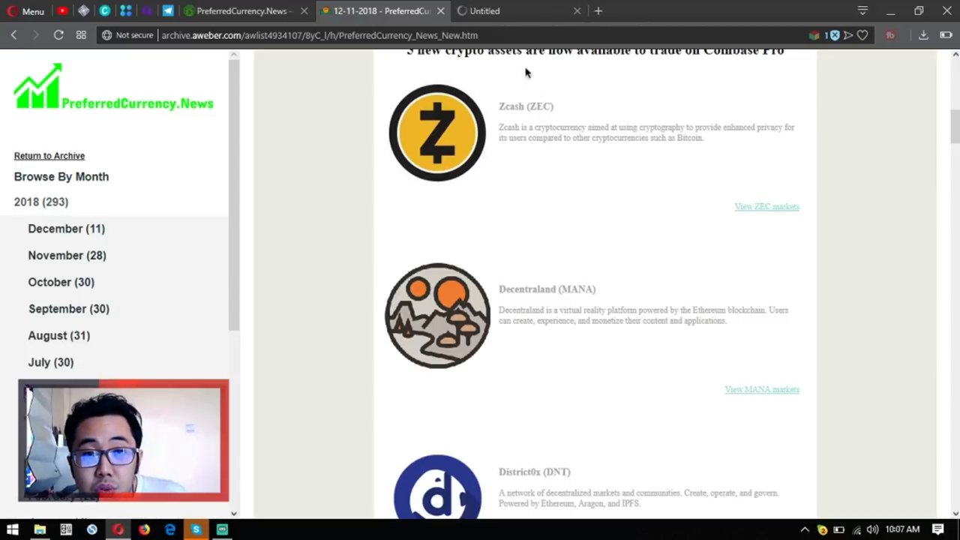
# Close the leftover Untitled tab and scroll down the Coinbase Pro asset list past Decentraland
pyautogui.click(765, 207)
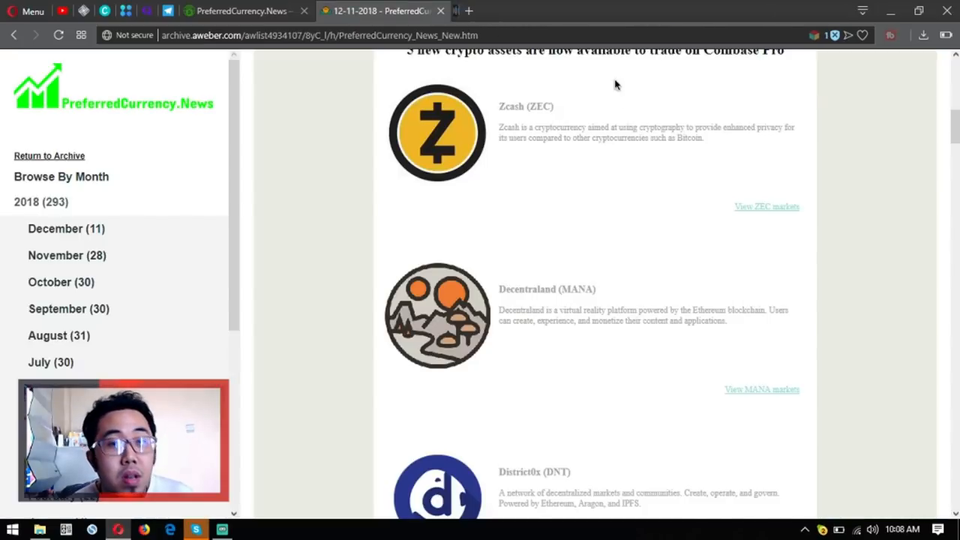
pyautogui.scroll(-3)
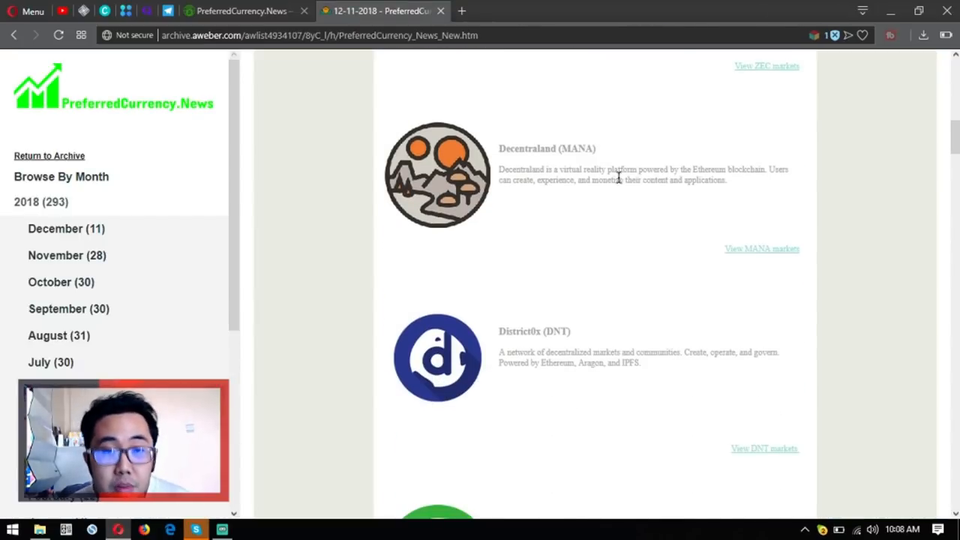
pyautogui.moveTo(617, 237)
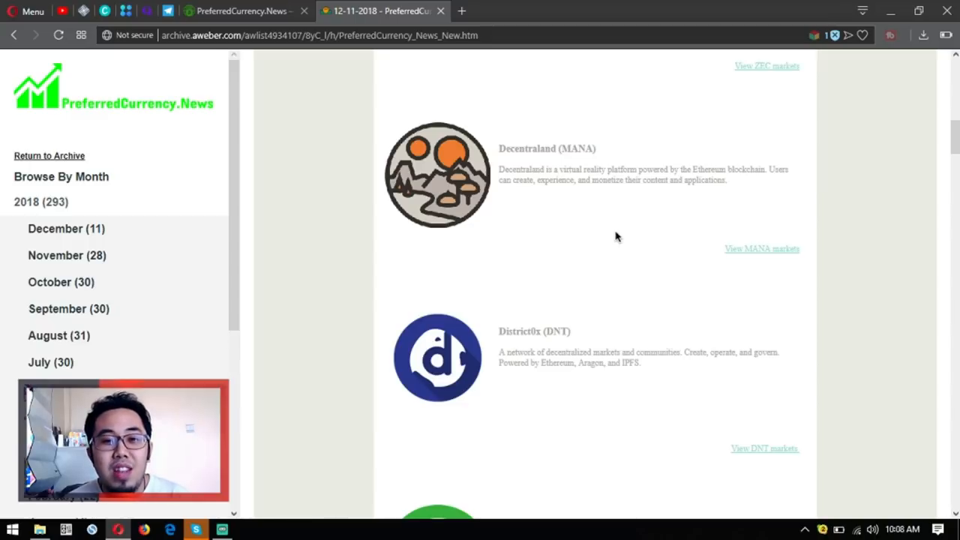
pyautogui.moveTo(615, 246)
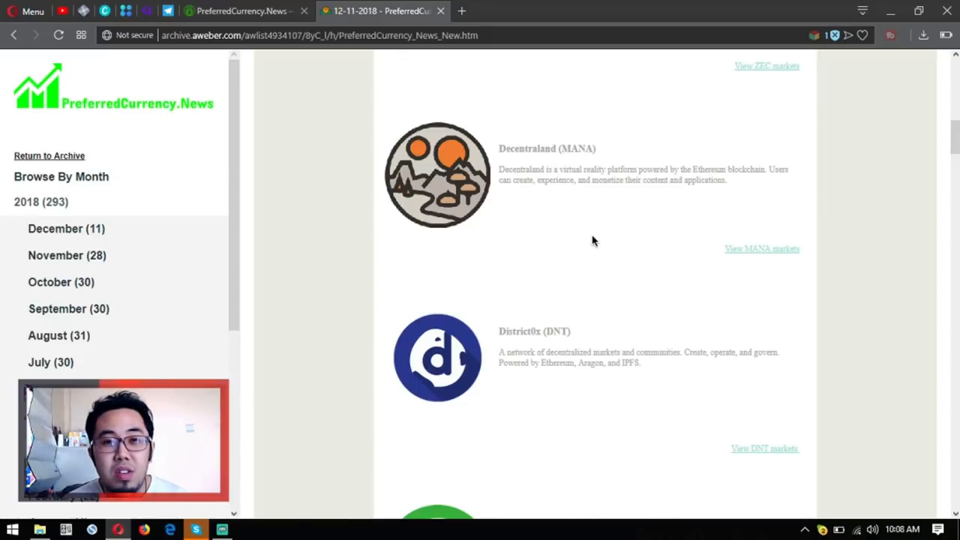
pyautogui.moveTo(588, 239)
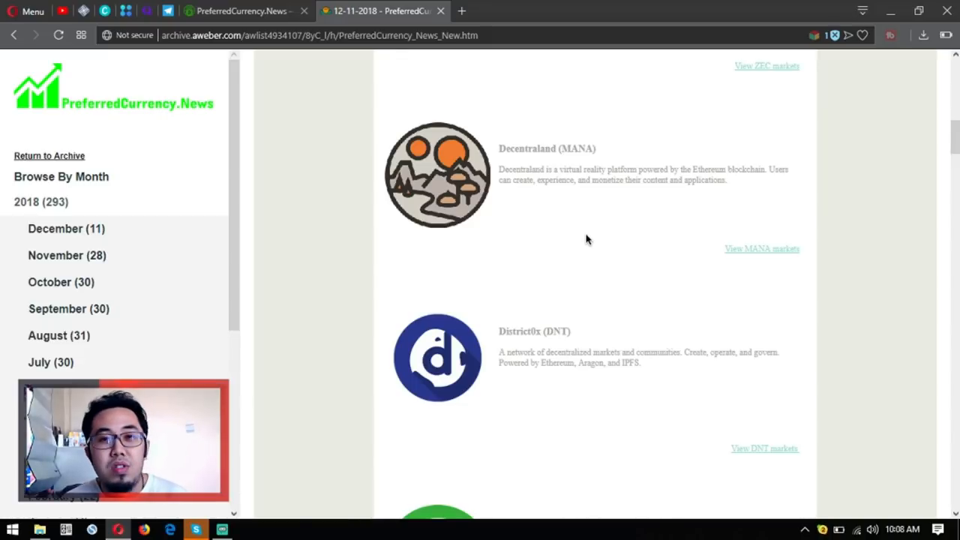
pyautogui.moveTo(594, 247)
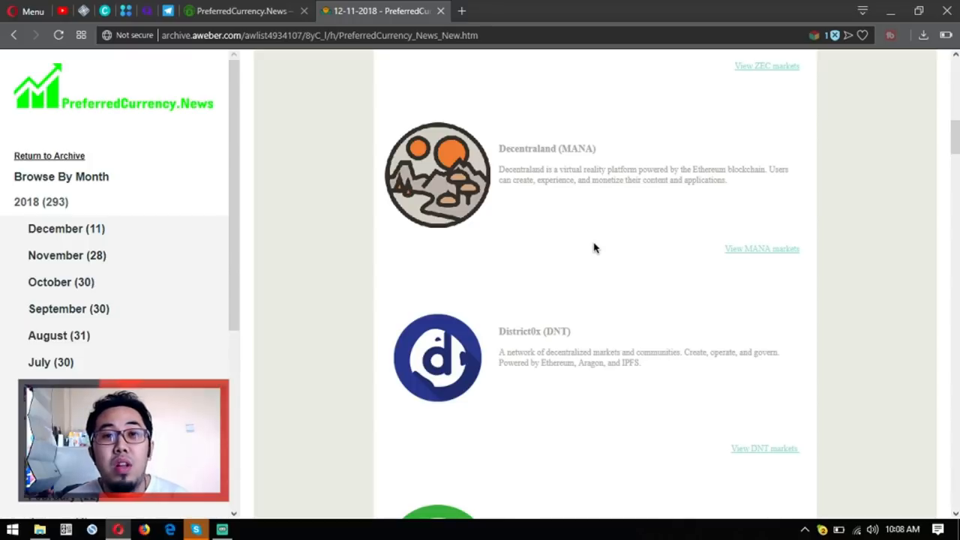
pyautogui.scroll(-3)
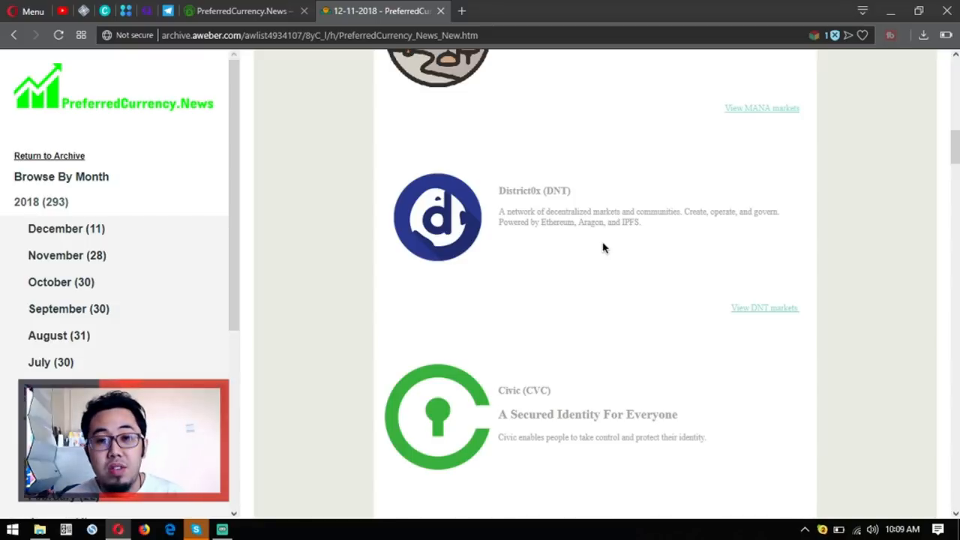
pyautogui.moveTo(736, 310)
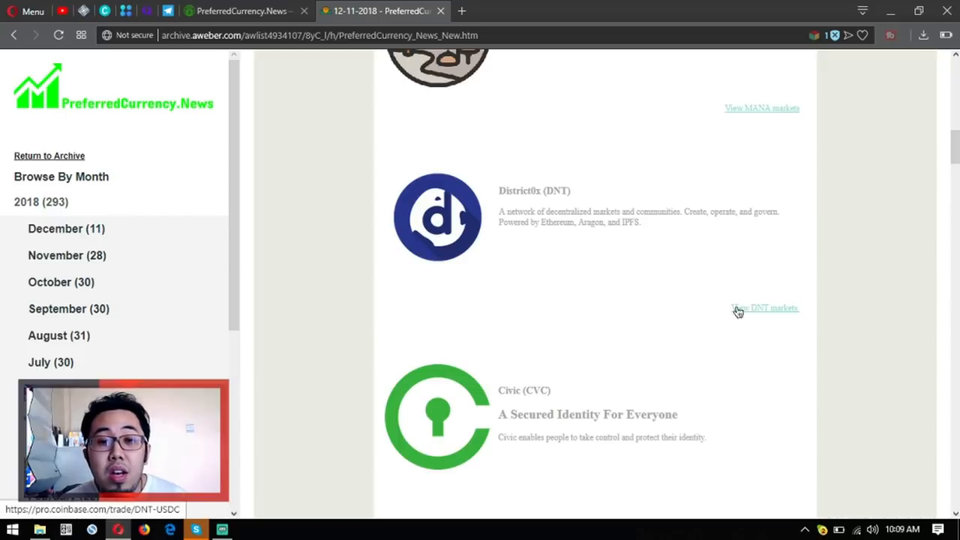
pyautogui.scroll(-3)
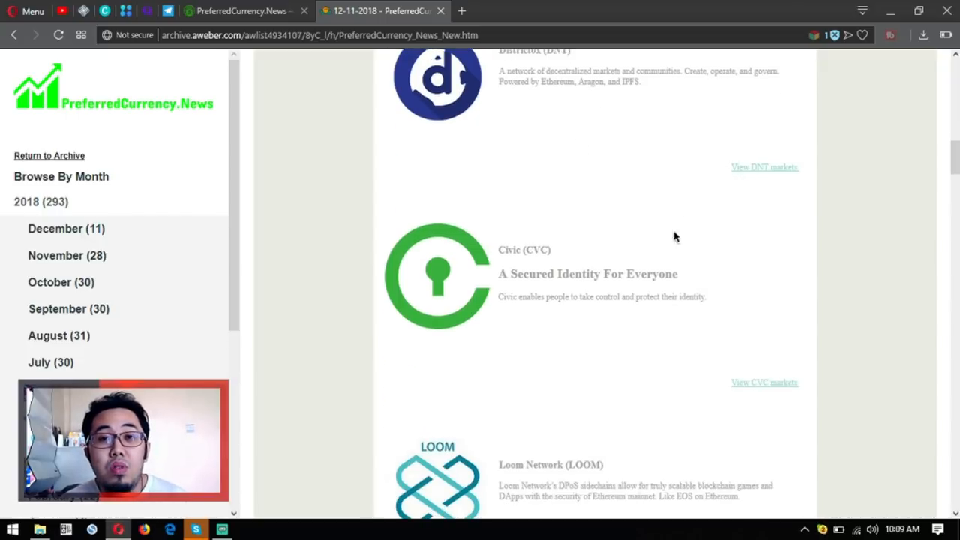
pyautogui.moveTo(612, 303)
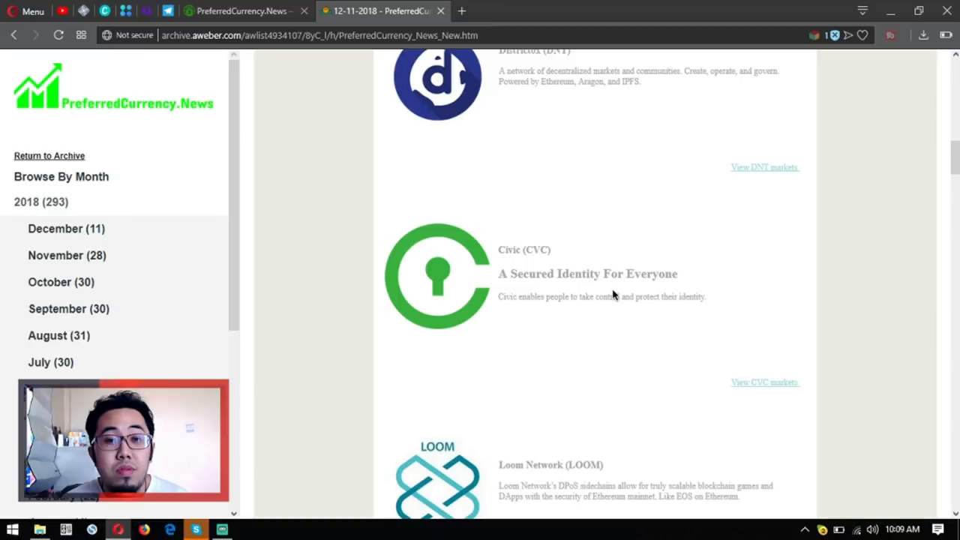
pyautogui.scroll(-3)
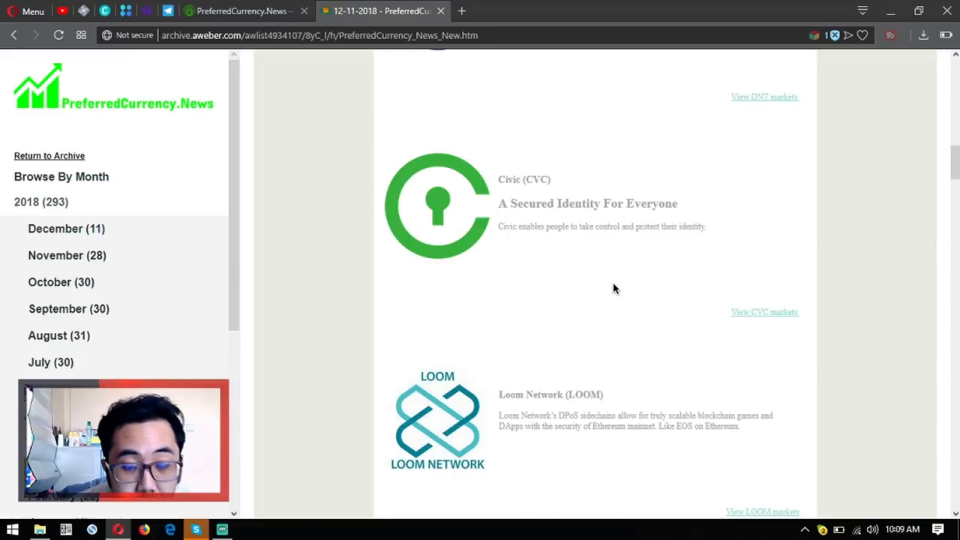
# Scroll through District0x, Civic and Loom Network down to the Telegram banner and back to Decentraland
pyautogui.scroll(-3)
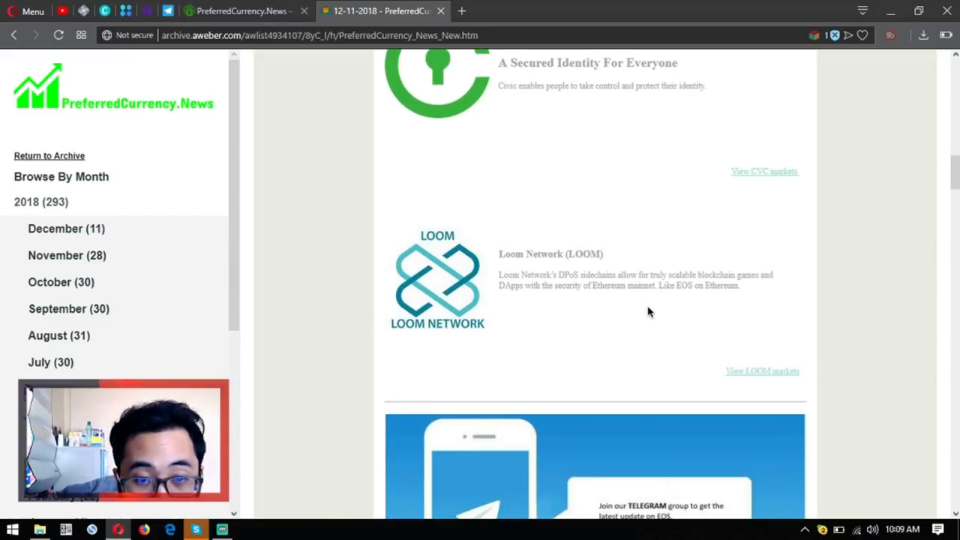
pyautogui.scroll(-3)
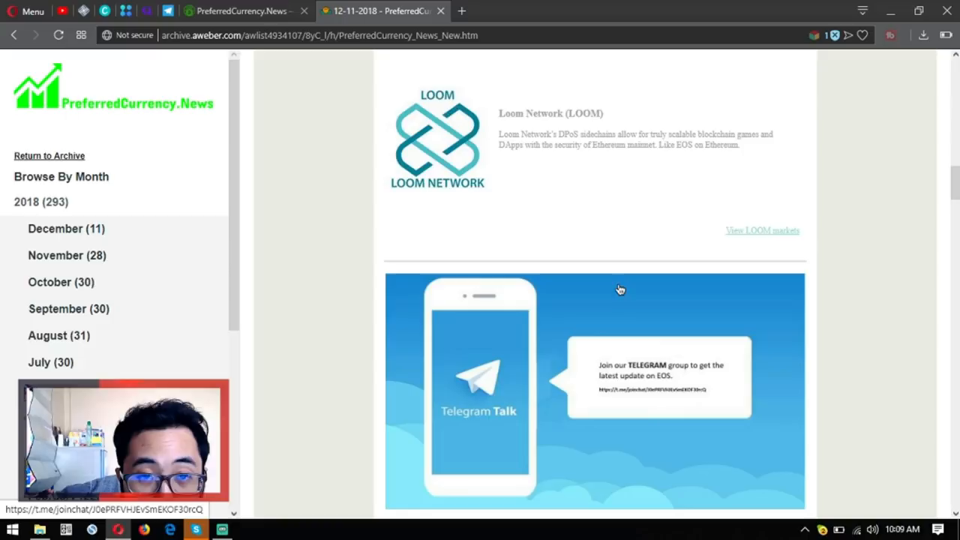
pyautogui.moveTo(606, 195)
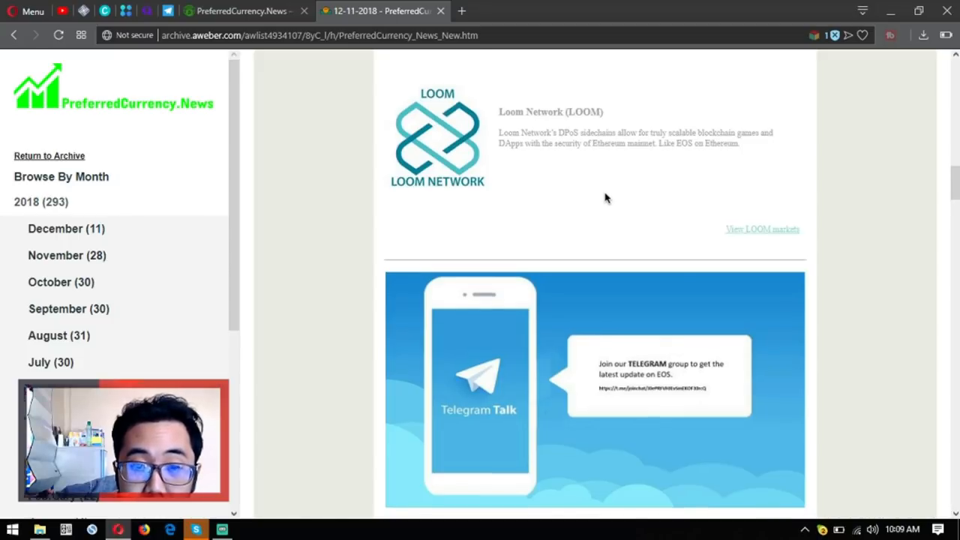
pyautogui.scroll(-3)
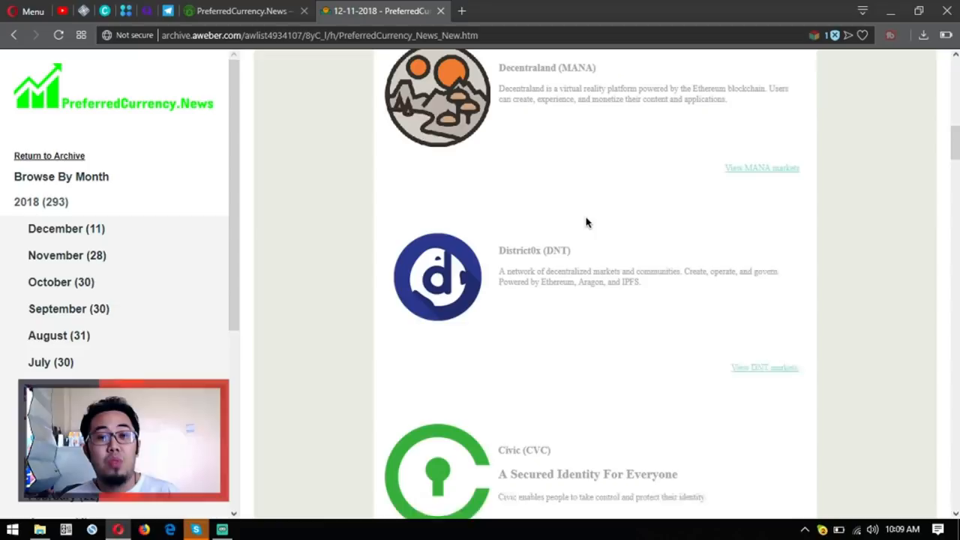
pyautogui.scroll(3)
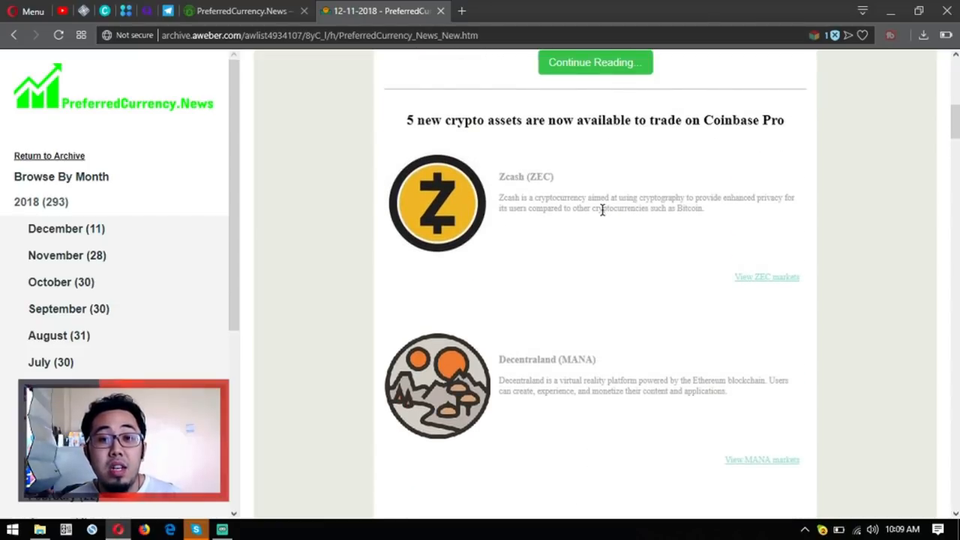
pyautogui.moveTo(562, 212)
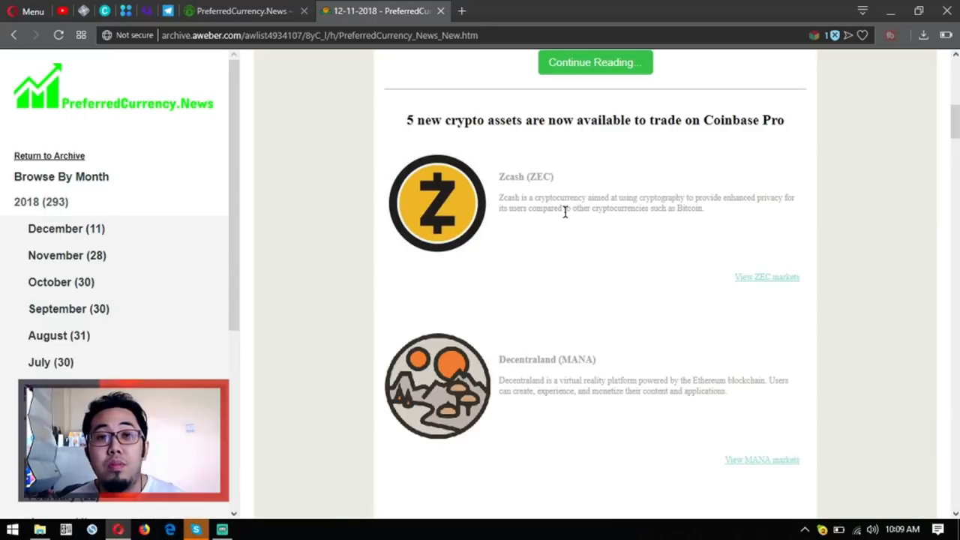
pyautogui.scroll(-3)
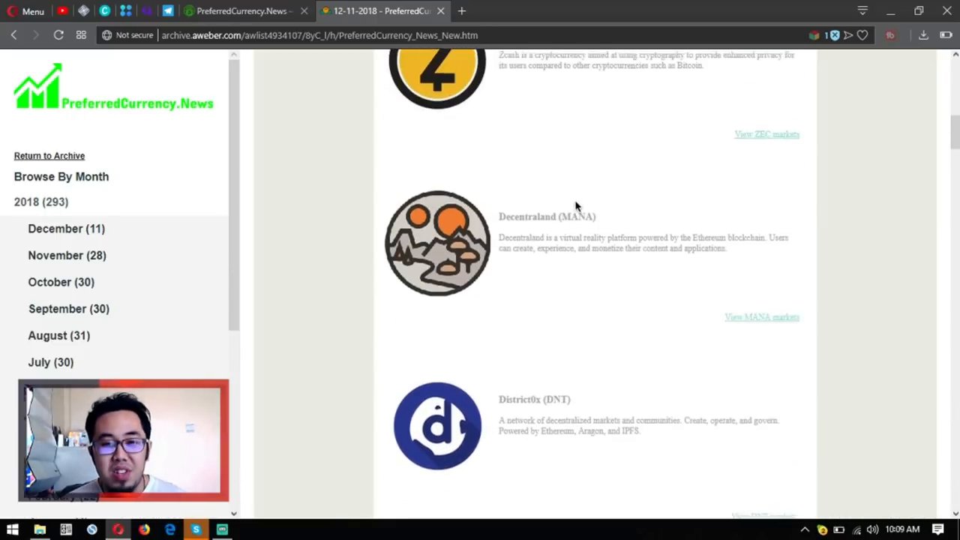
# Decline the Launch Telegram Desktop prompt on the PreferredCurrencyNews group join page
pyautogui.scroll(-3)
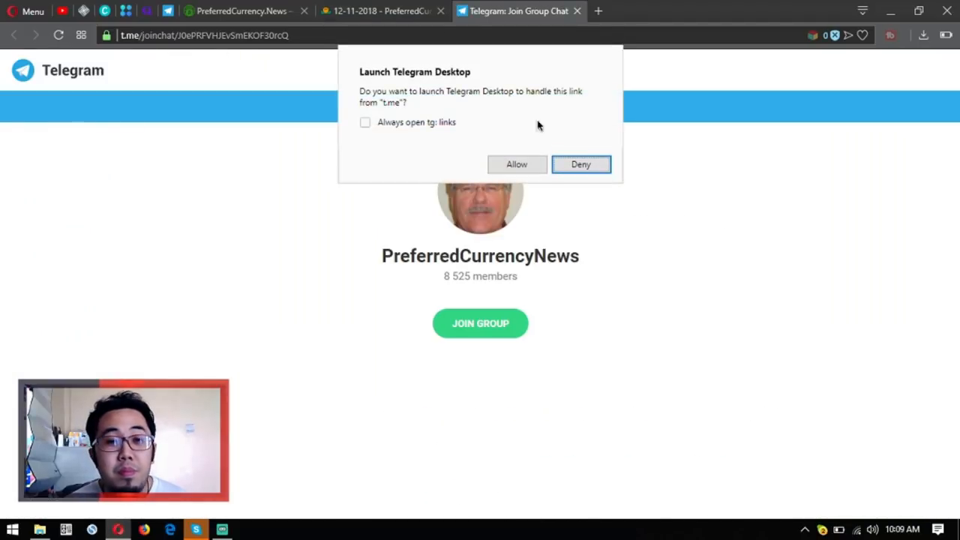
pyautogui.click(582, 163)
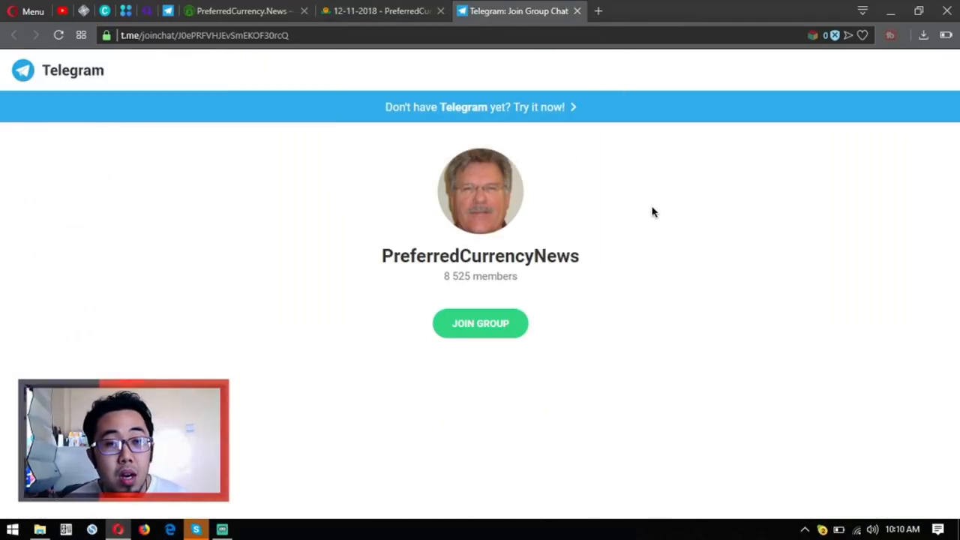
pyautogui.moveTo(636, 210)
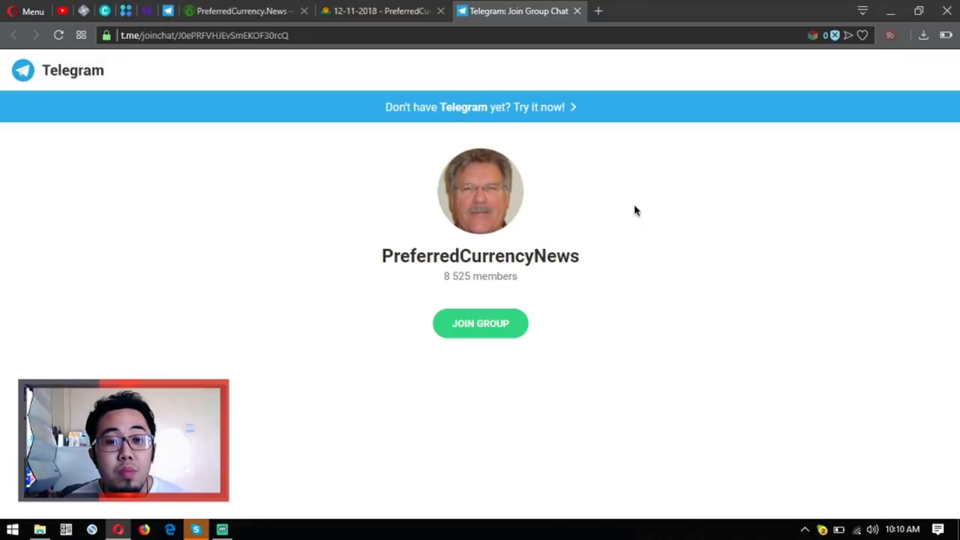
pyautogui.moveTo(642, 210)
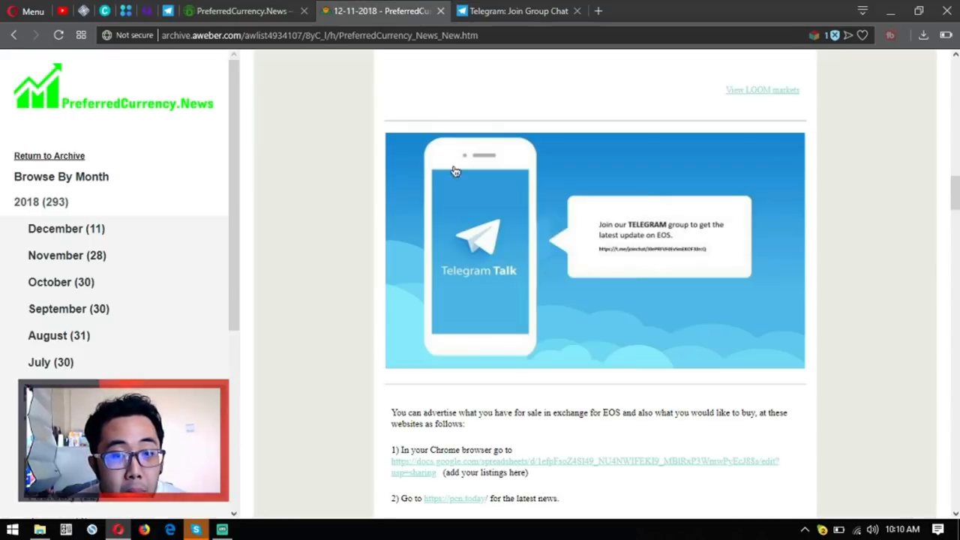
# Close the Telegram group tab, view the PCN.Today Marketplace page, then return to the newsletter tab
pyautogui.scroll(-3)
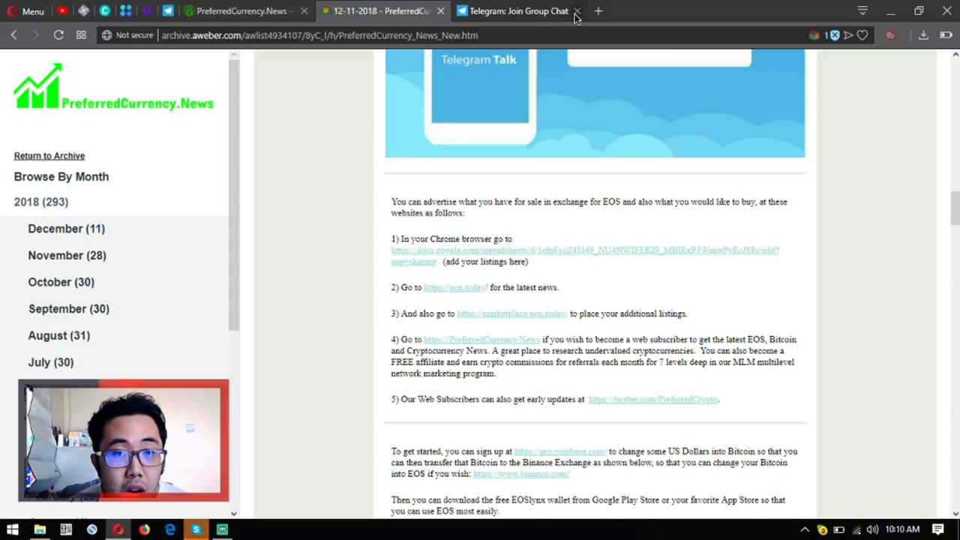
pyautogui.click(576, 11)
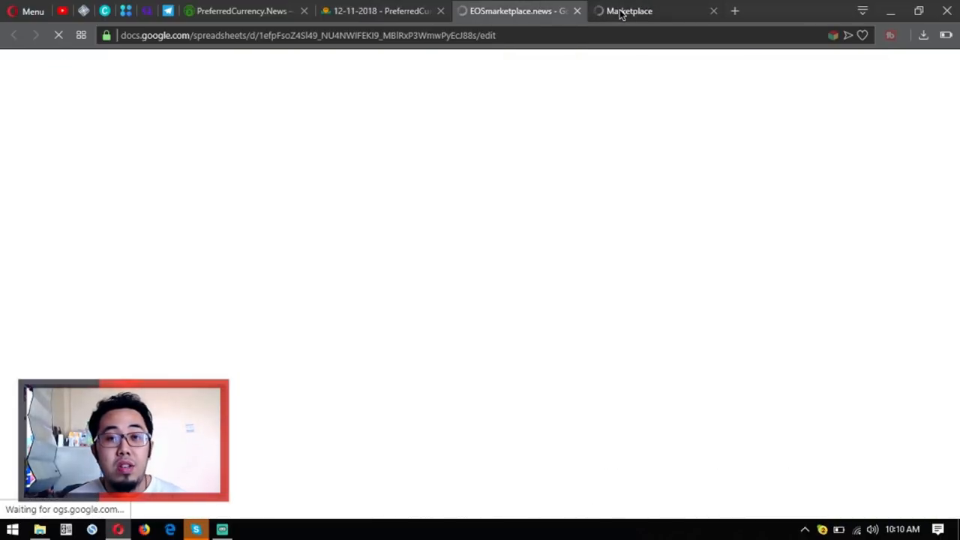
pyautogui.click(651, 11)
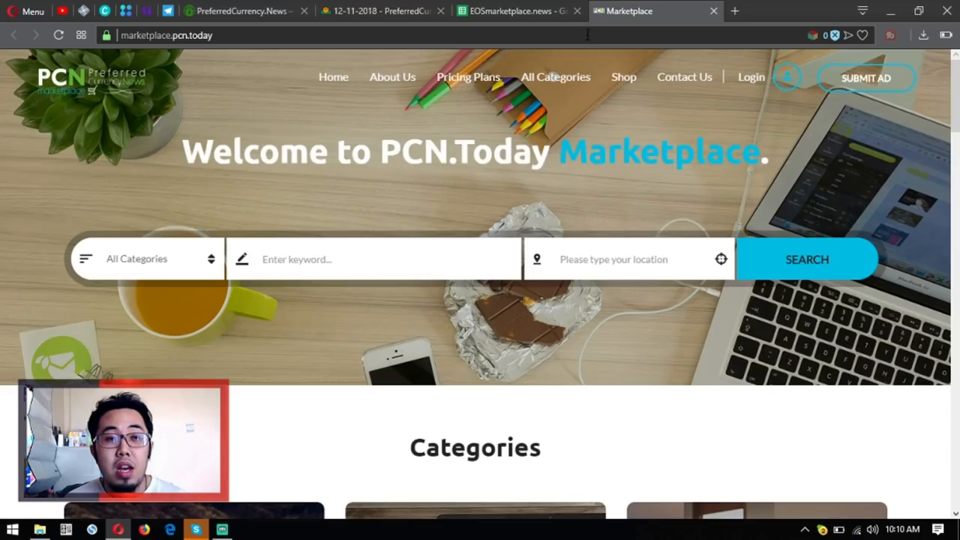
pyautogui.click(517, 11)
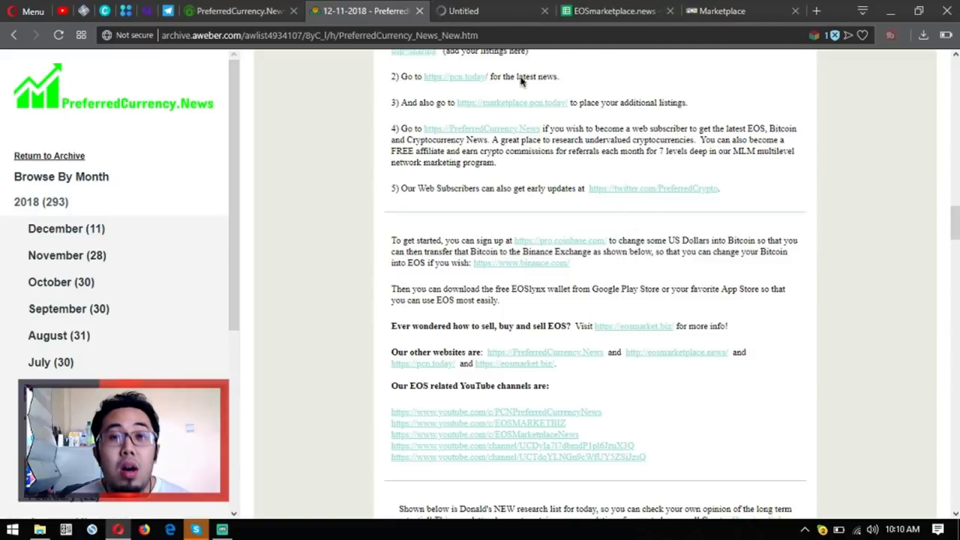
pyautogui.moveTo(465, 11)
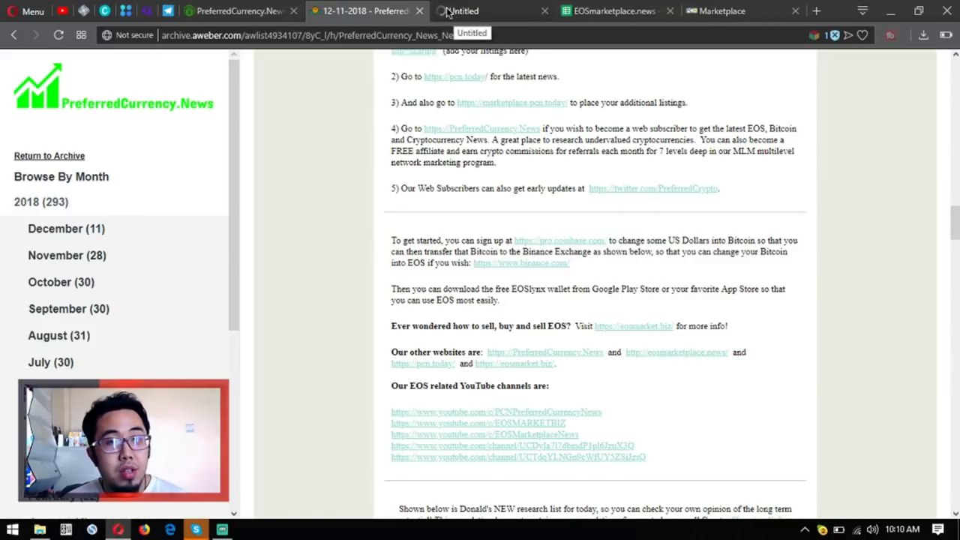
# Close the extra marketplace tabs and open the research spreadsheet from Donald's Research List
pyautogui.scroll(-3)
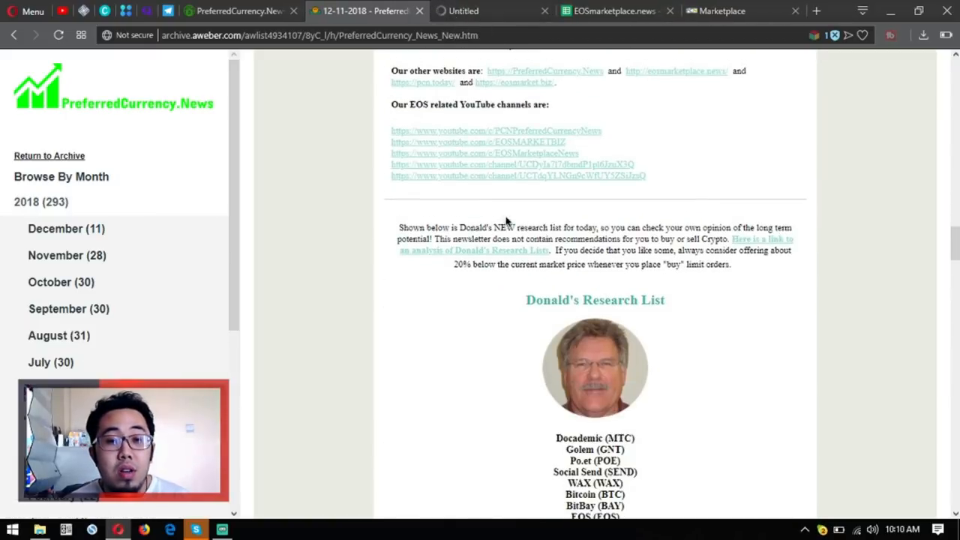
pyautogui.scroll(-3)
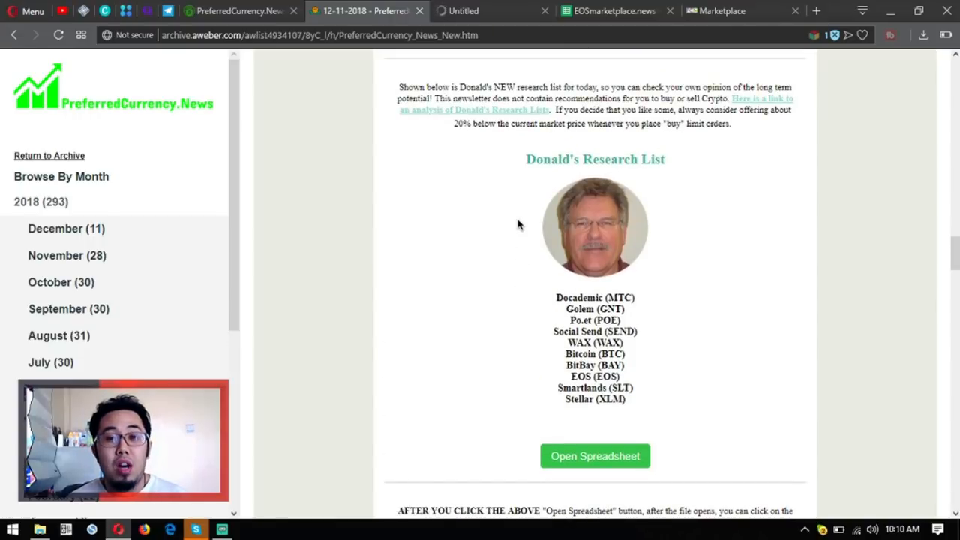
pyautogui.click(531, 10)
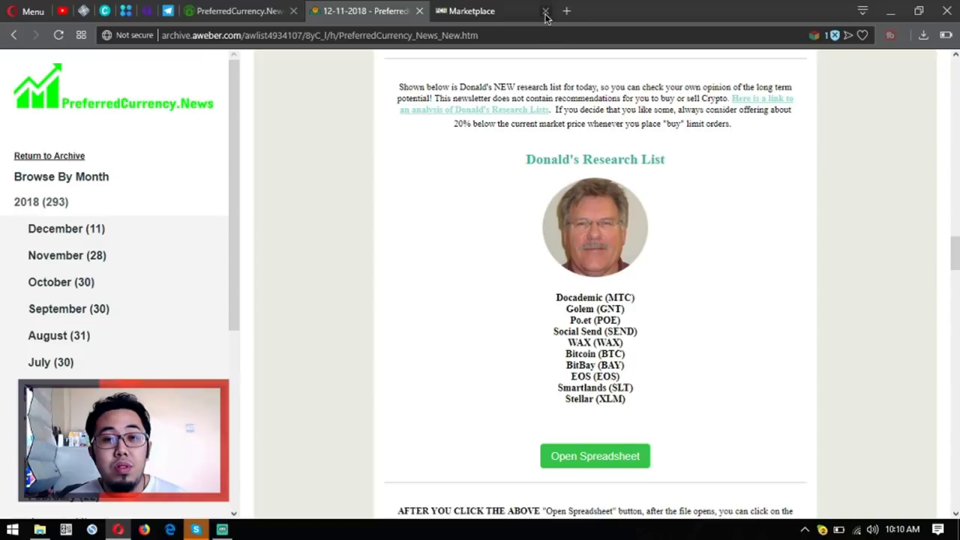
pyautogui.click(545, 9)
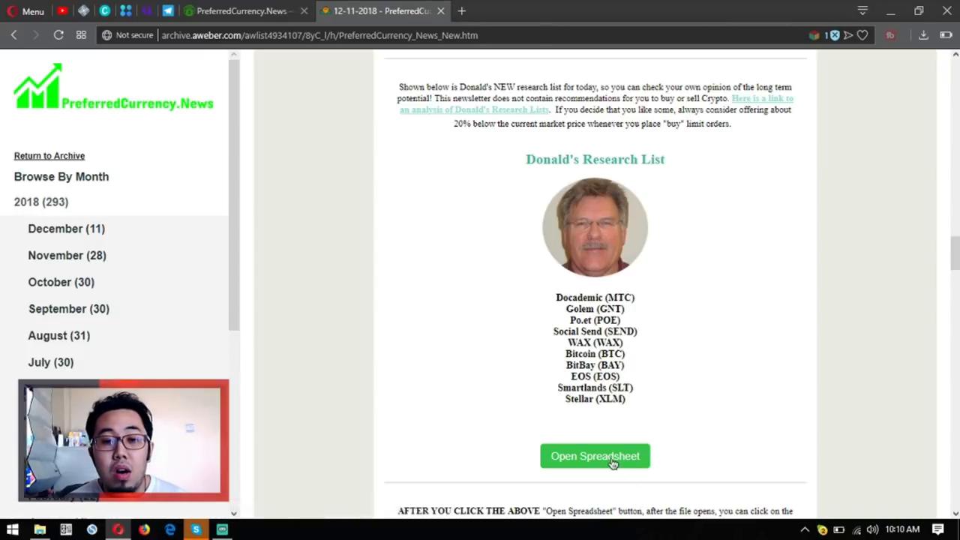
pyautogui.click(594, 456)
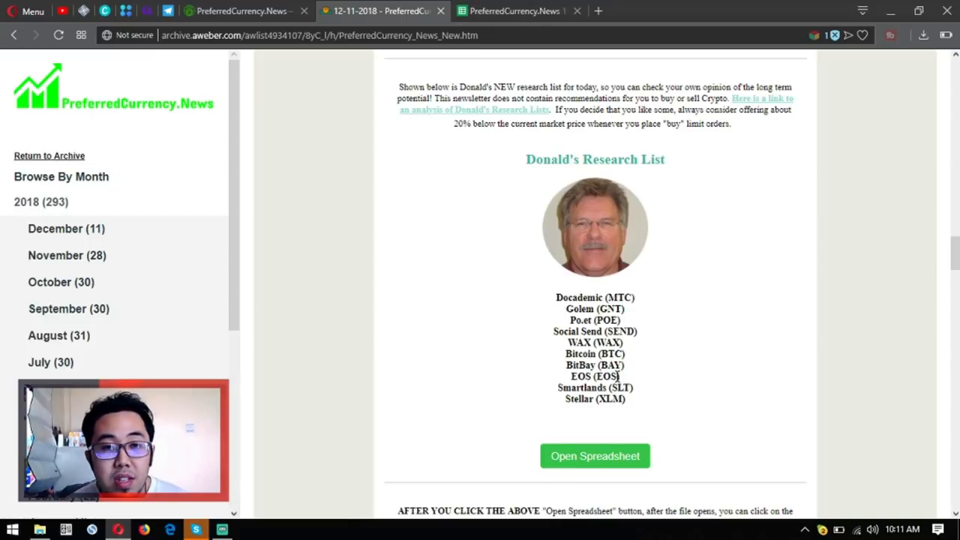
pyautogui.moveTo(561, 285)
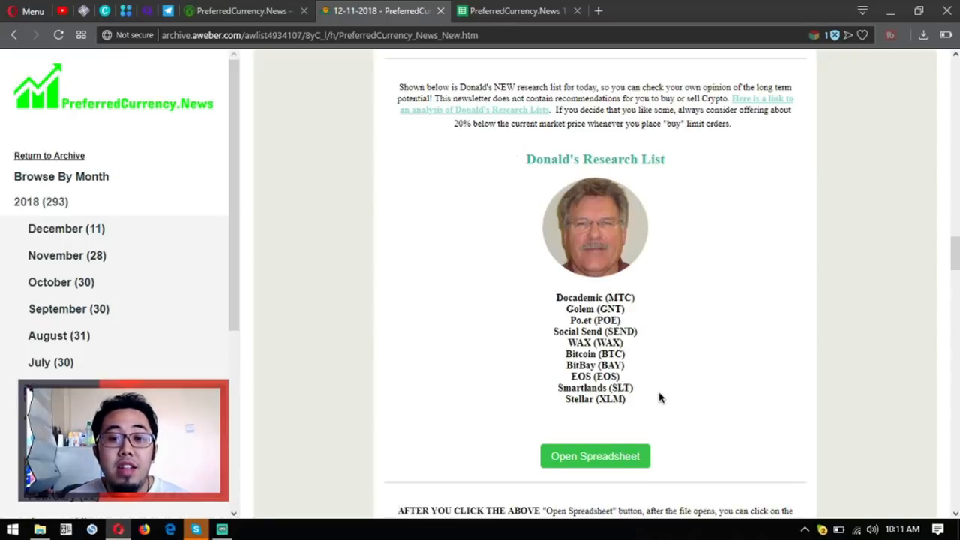
# Switch between the newsletter and the 11 December 2018 research spreadsheet tab
pyautogui.click(594, 456)
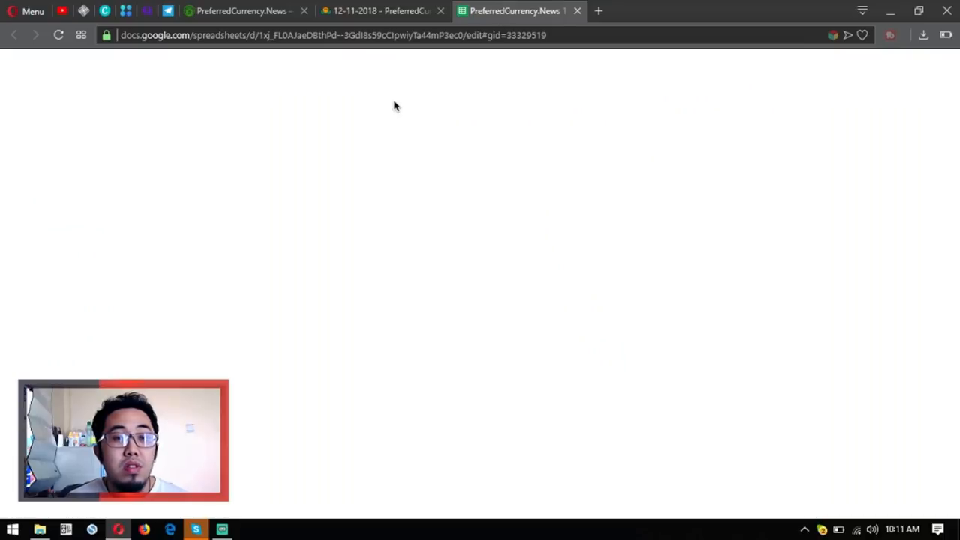
pyautogui.click(378, 11)
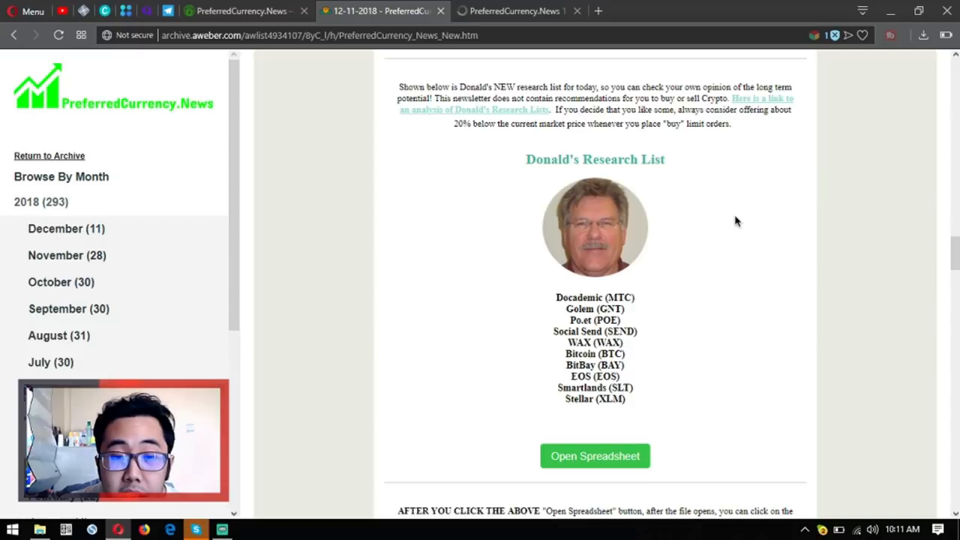
pyautogui.moveTo(716, 189)
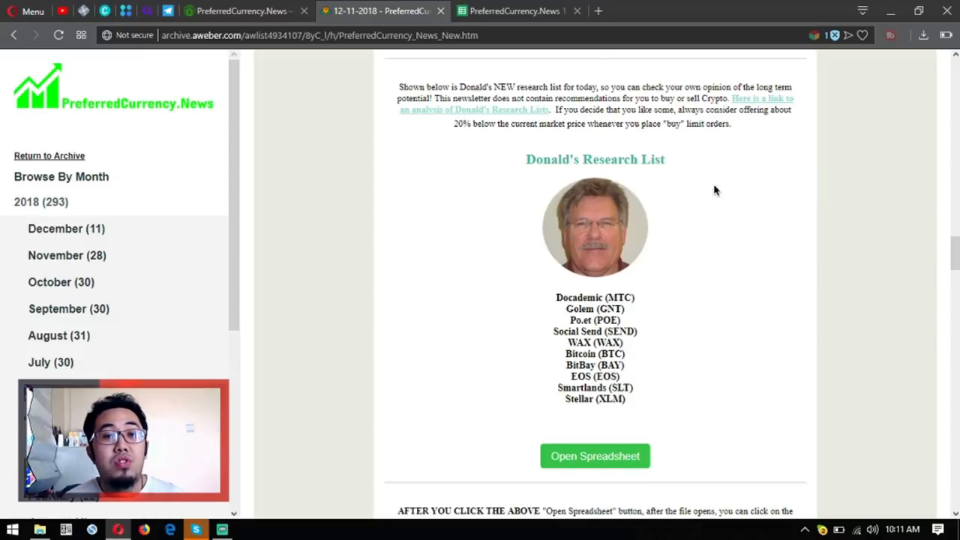
pyautogui.click(594, 456)
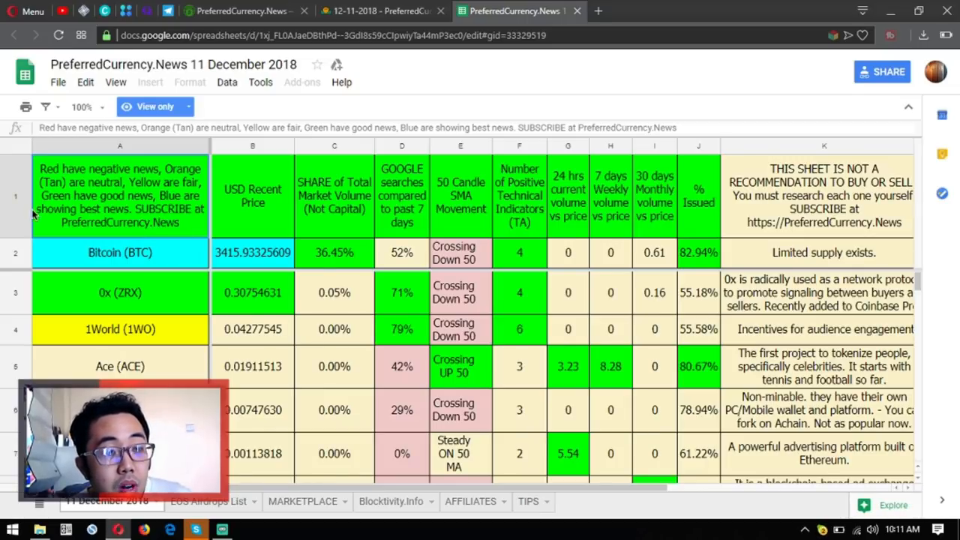
# Search the sheet for 'eos' and show the EOS row's full note about its fast growing community
pyautogui.click(120, 252)
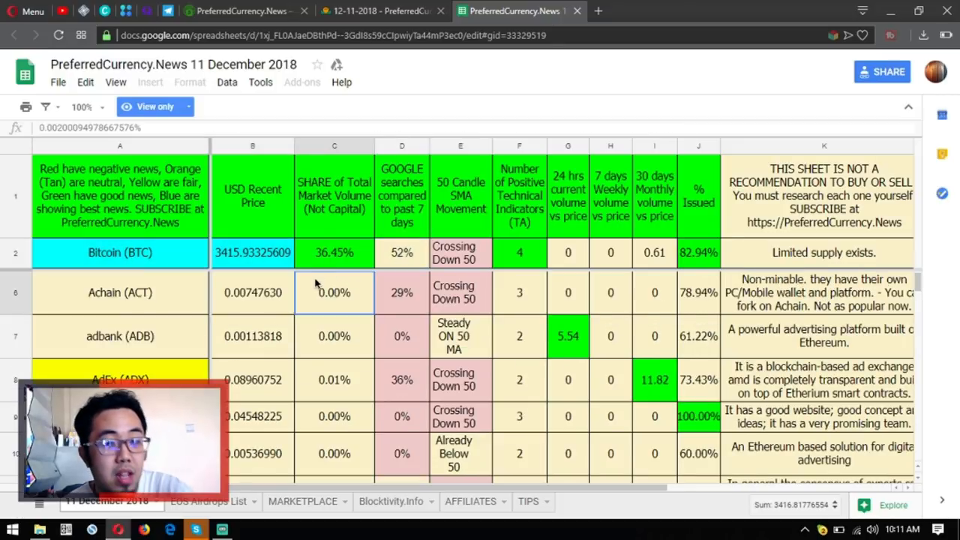
pyautogui.write('e')
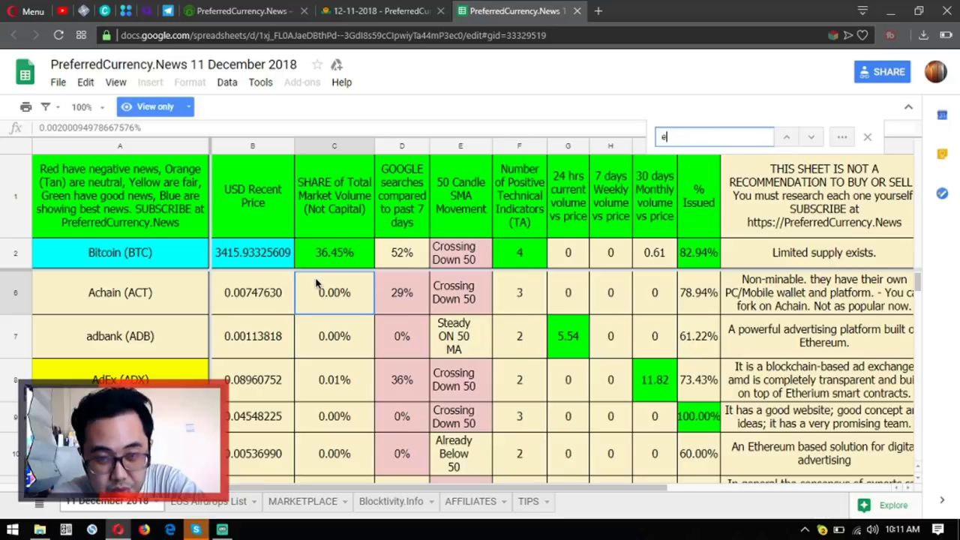
pyautogui.write('os')
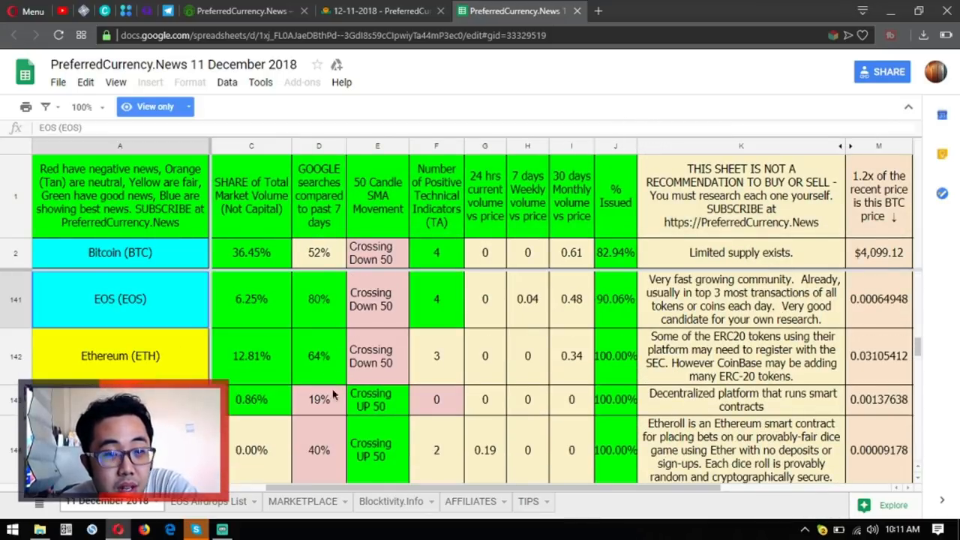
pyautogui.click(528, 298)
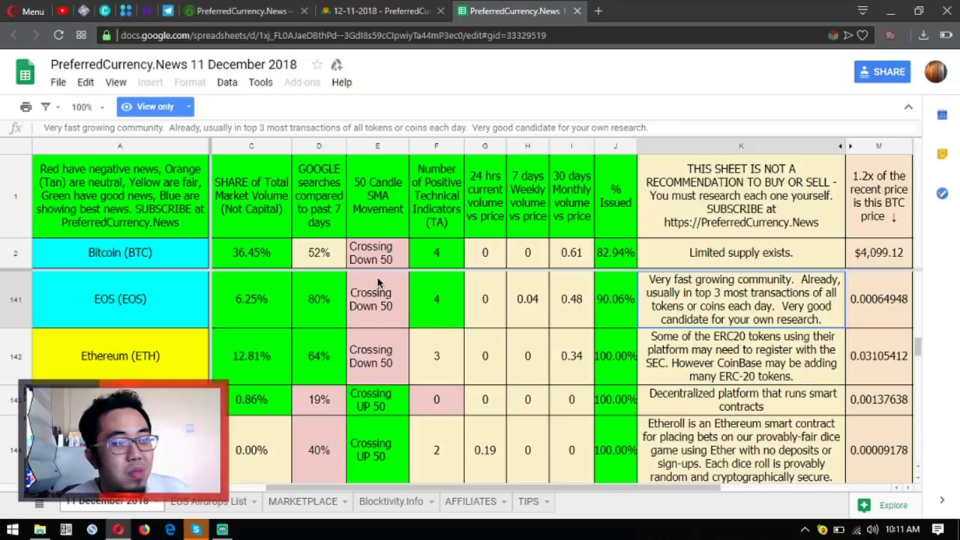
pyautogui.click(378, 12)
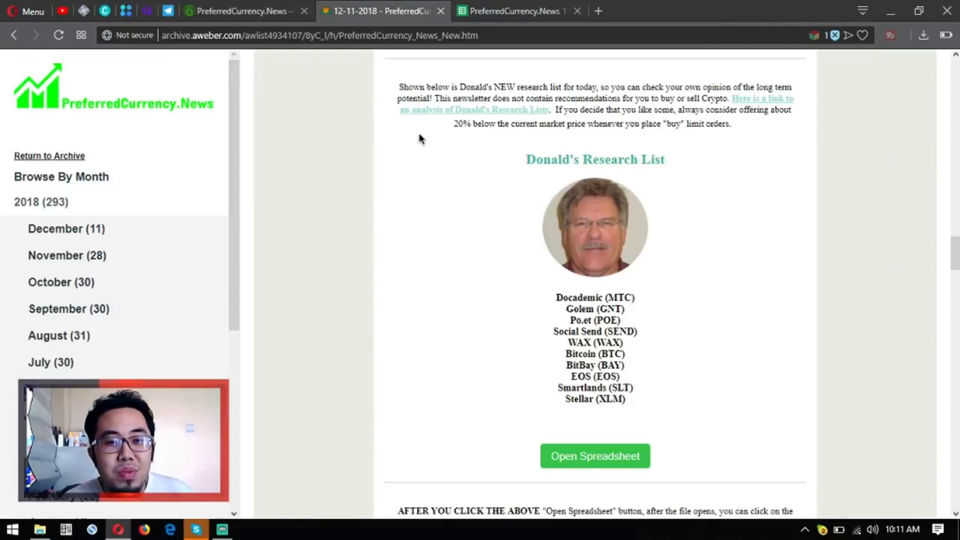
pyautogui.scroll(-3)
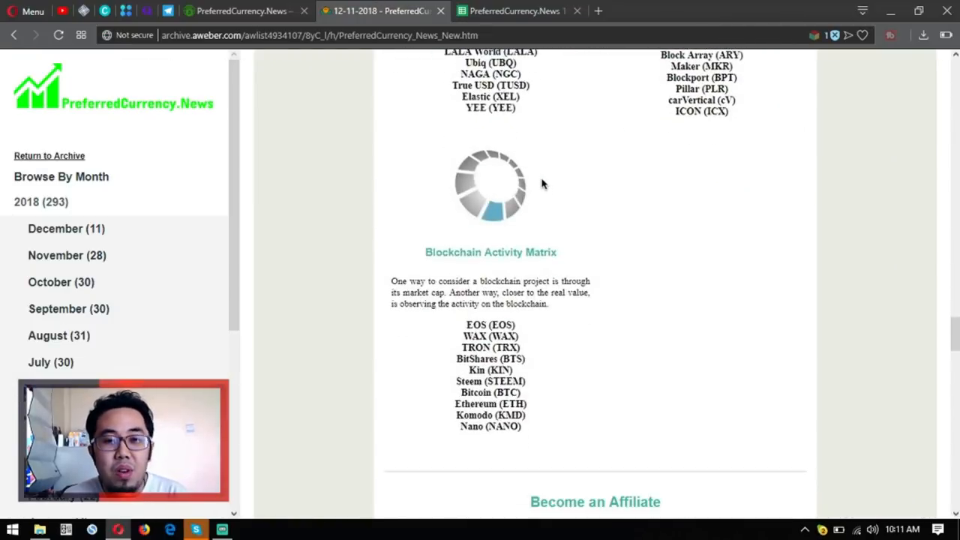
pyautogui.scroll(-3)
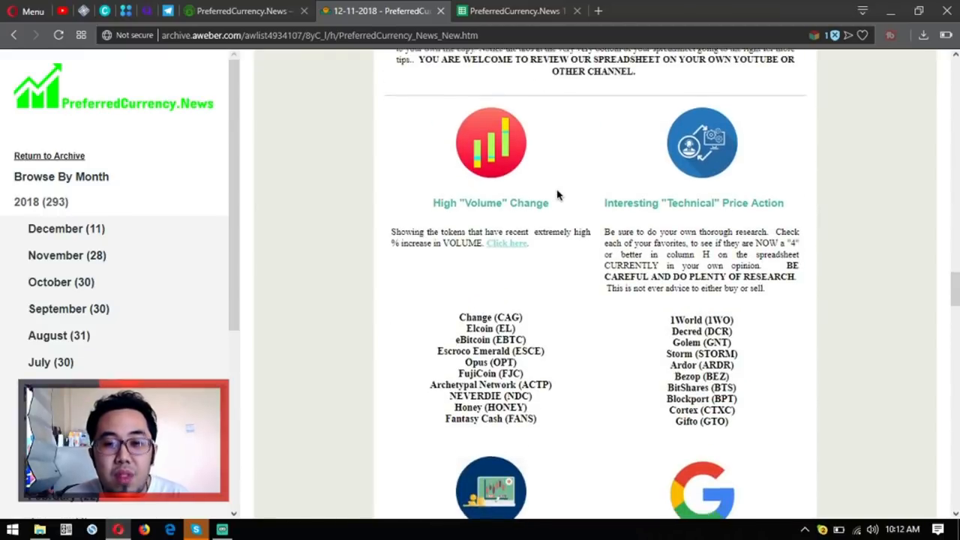
pyautogui.scroll(-3)
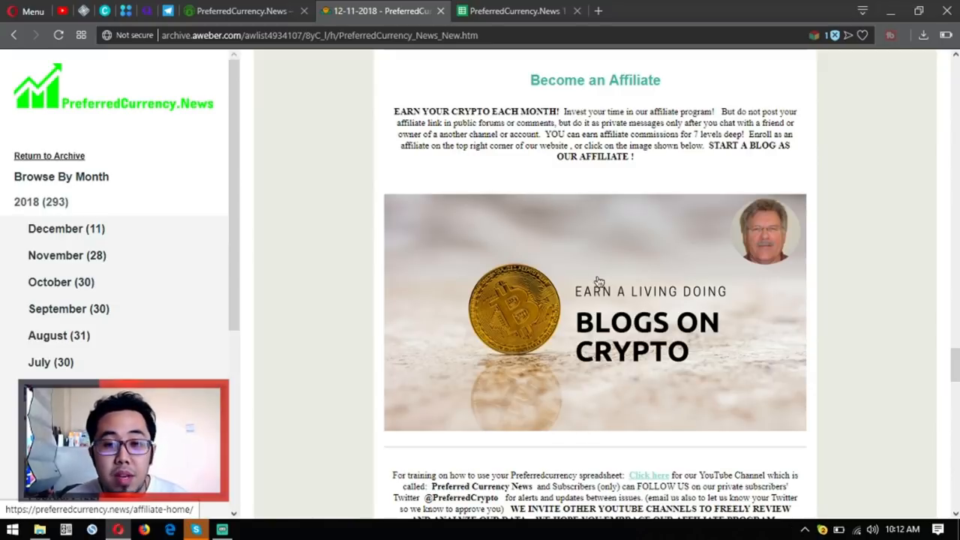
pyautogui.moveTo(678, 246)
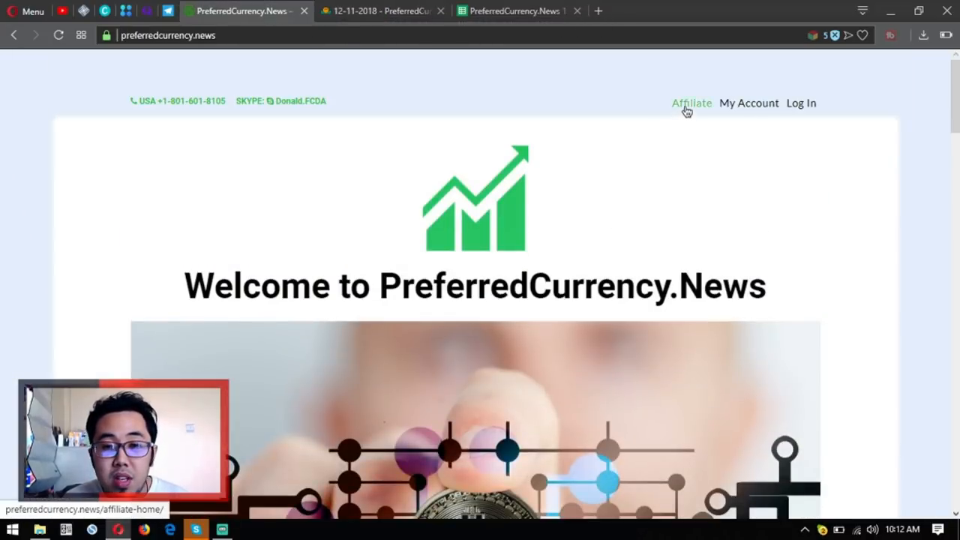
pyautogui.click(383, 12)
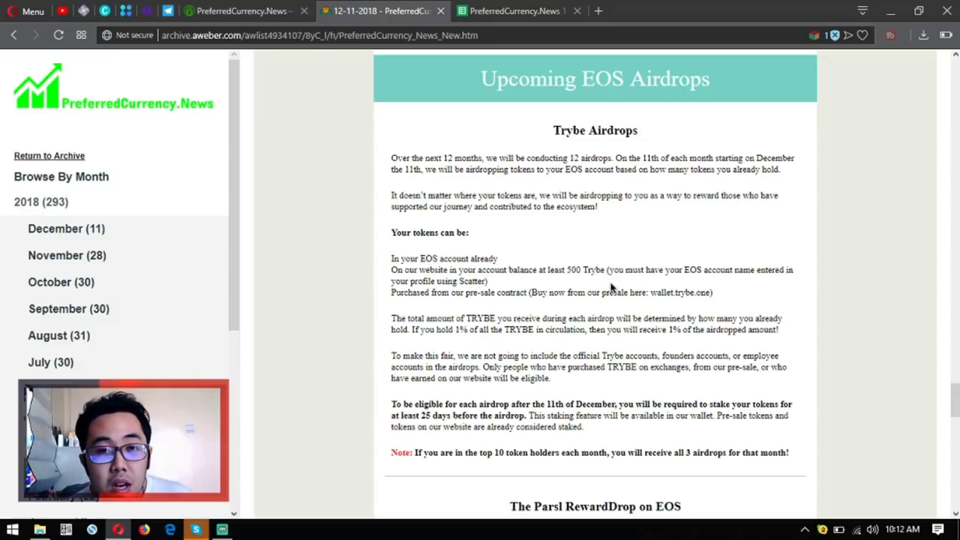
pyautogui.scroll(-3)
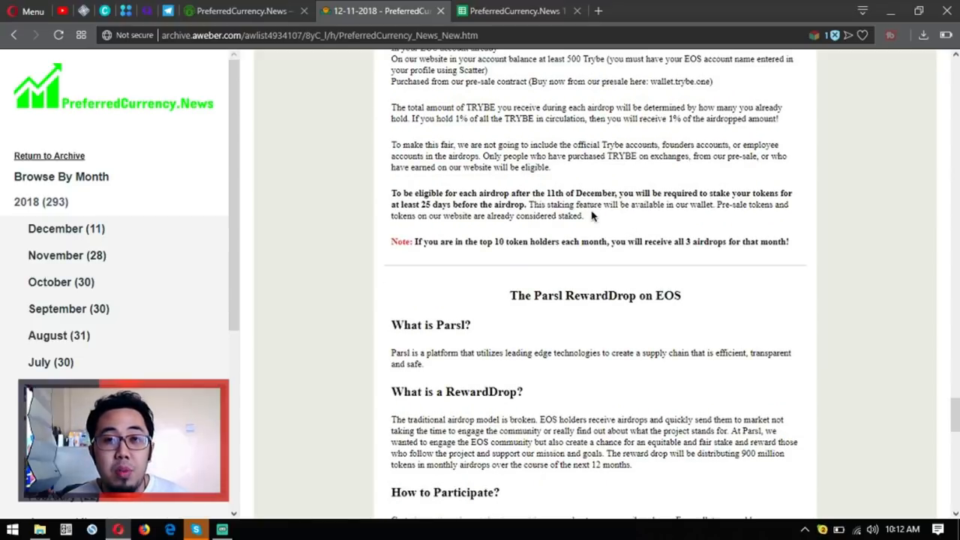
pyautogui.scroll(-3)
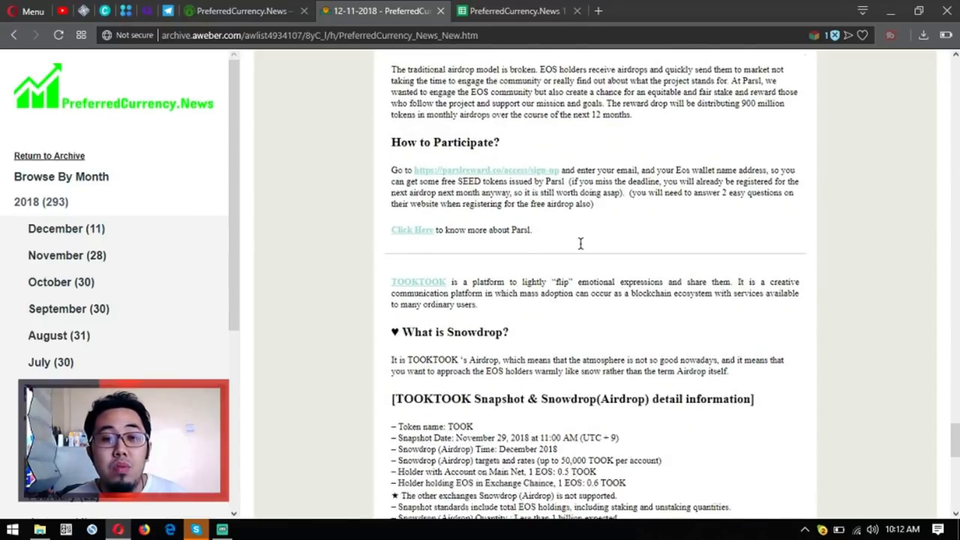
pyautogui.scroll(-3)
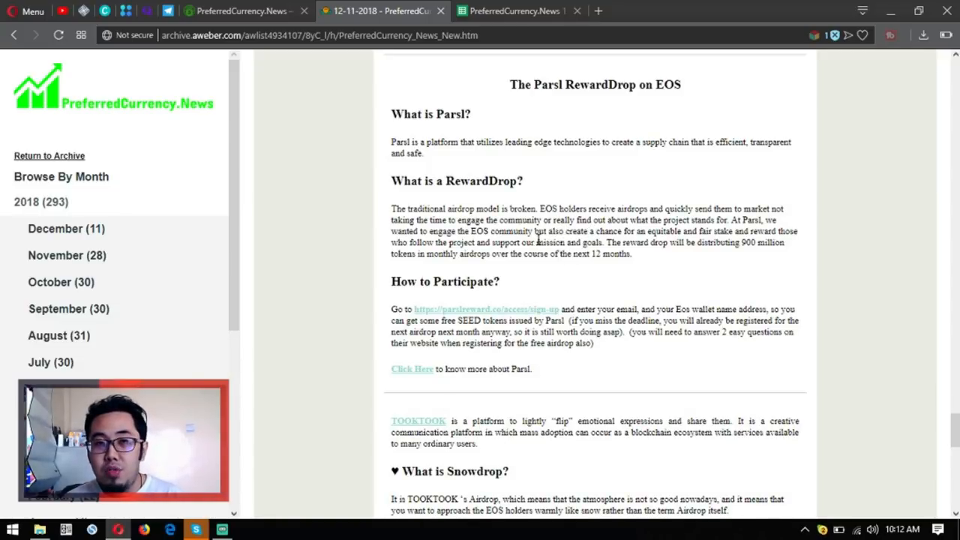
pyautogui.scroll(-3)
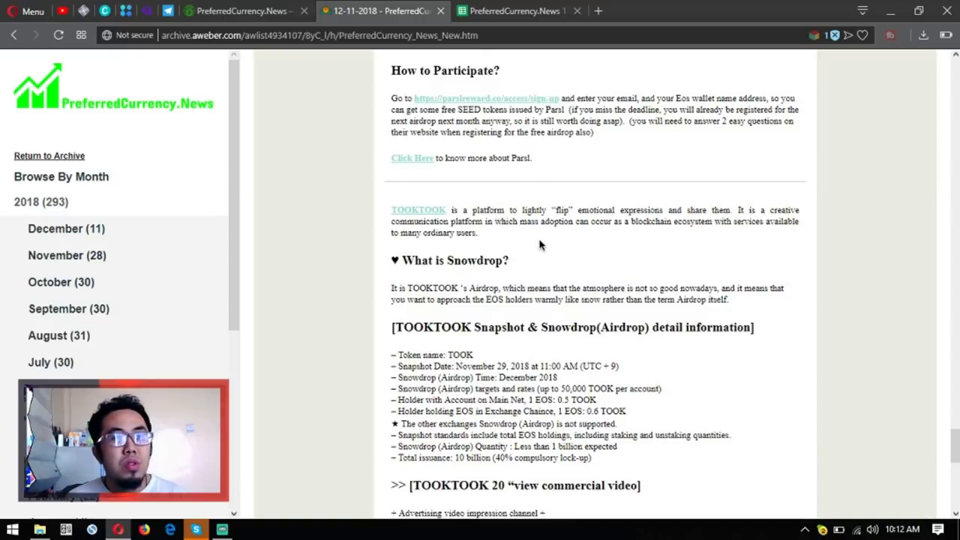
pyautogui.moveTo(532, 247)
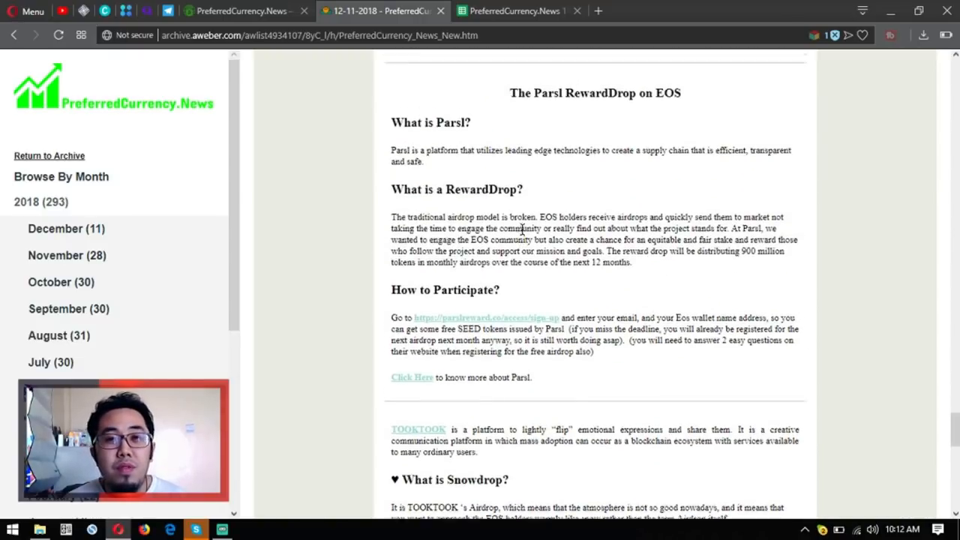
pyautogui.scroll(-3)
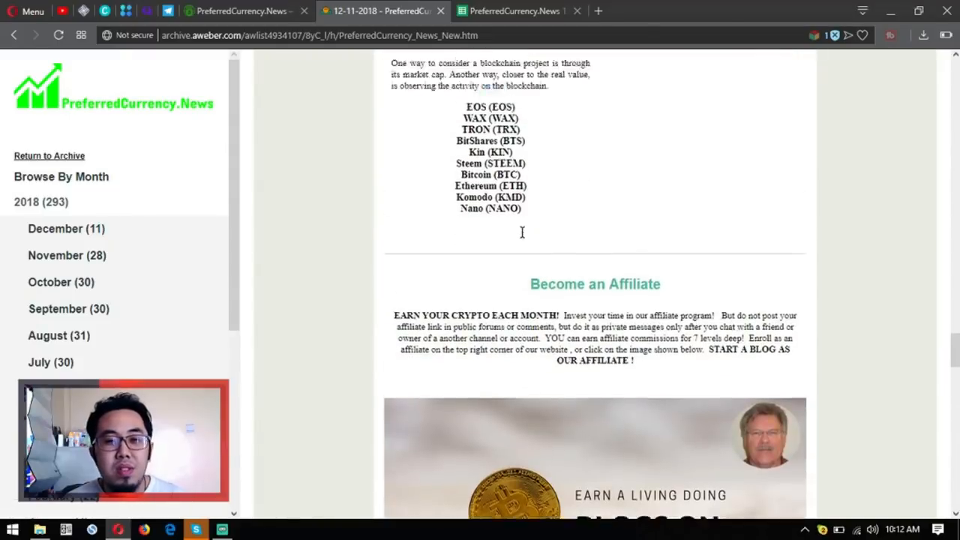
# Visit the EOS market site, the Telegram EOS Podcasts channel and Initiative Q login, ending on the Lumeos homepage
pyautogui.scroll(-3)
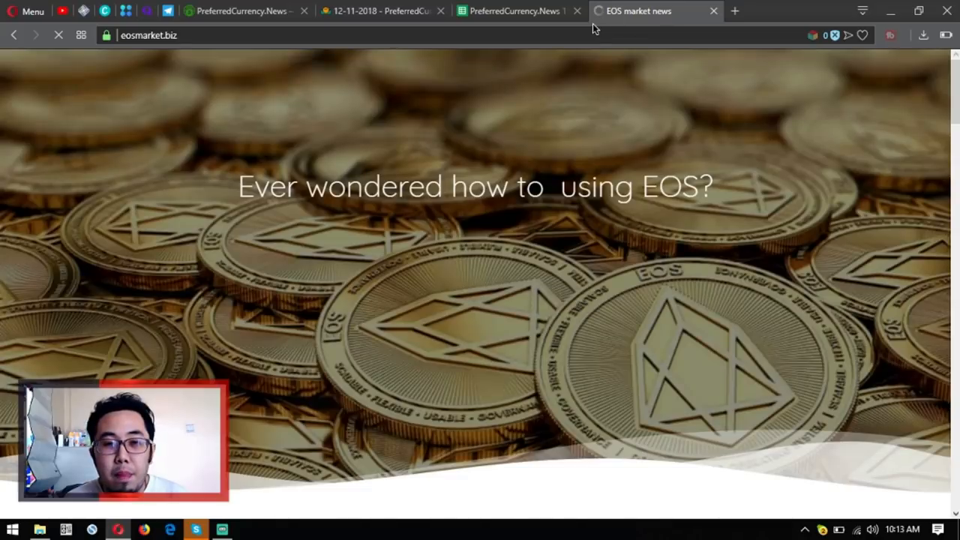
pyautogui.scroll(-3)
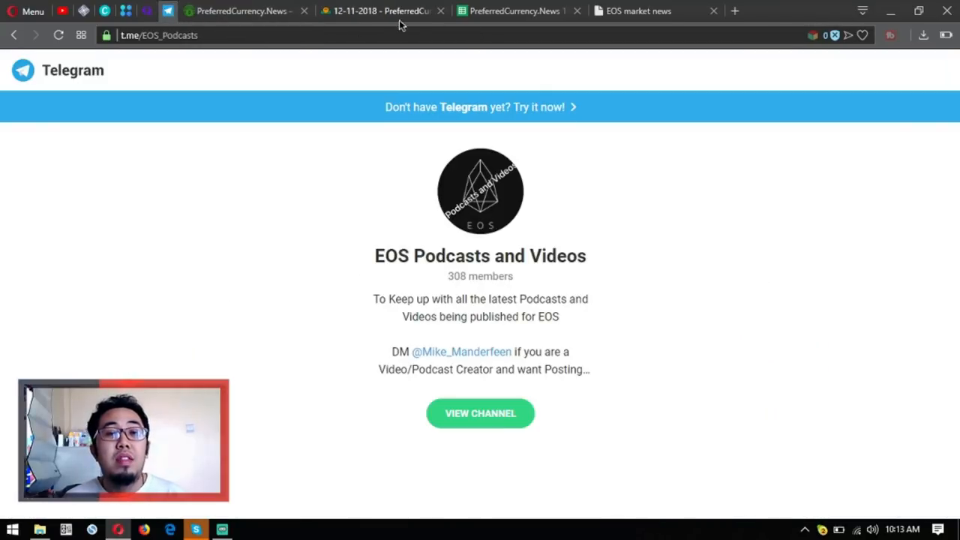
pyautogui.click(390, 12)
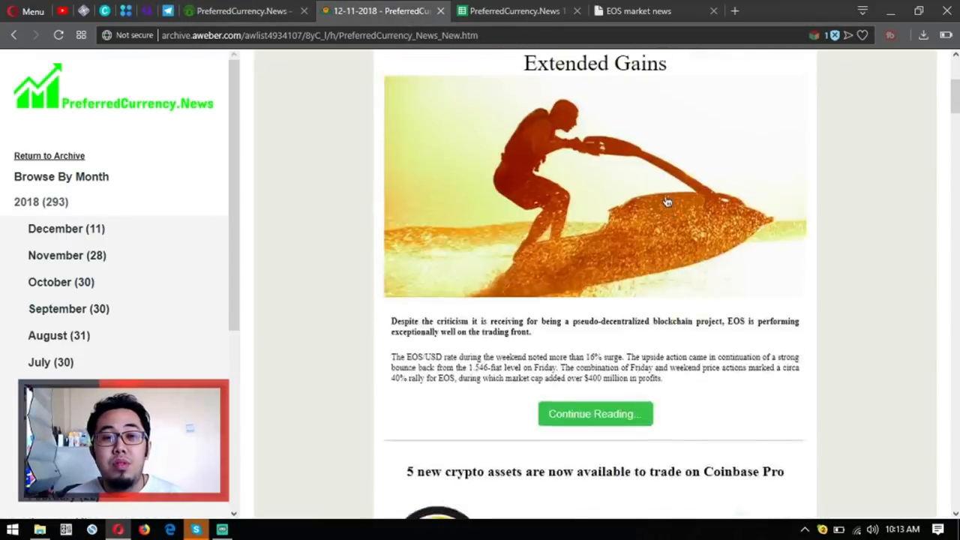
pyautogui.click(240, 12)
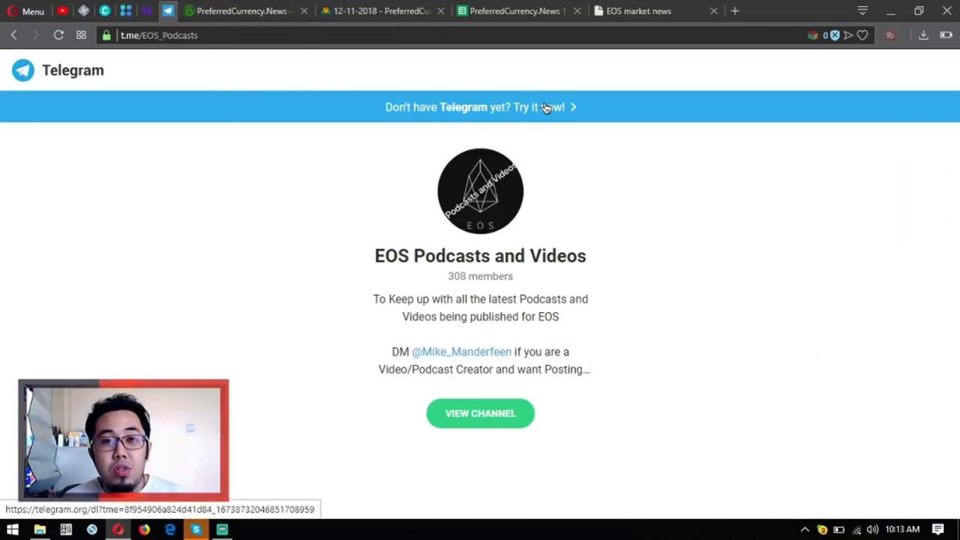
pyautogui.moveTo(486, 276)
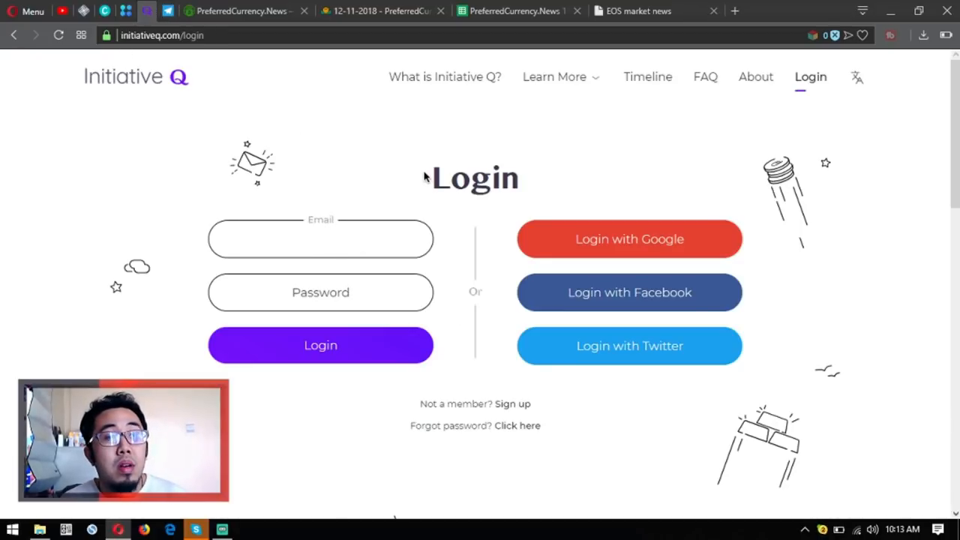
pyautogui.moveTo(426, 177)
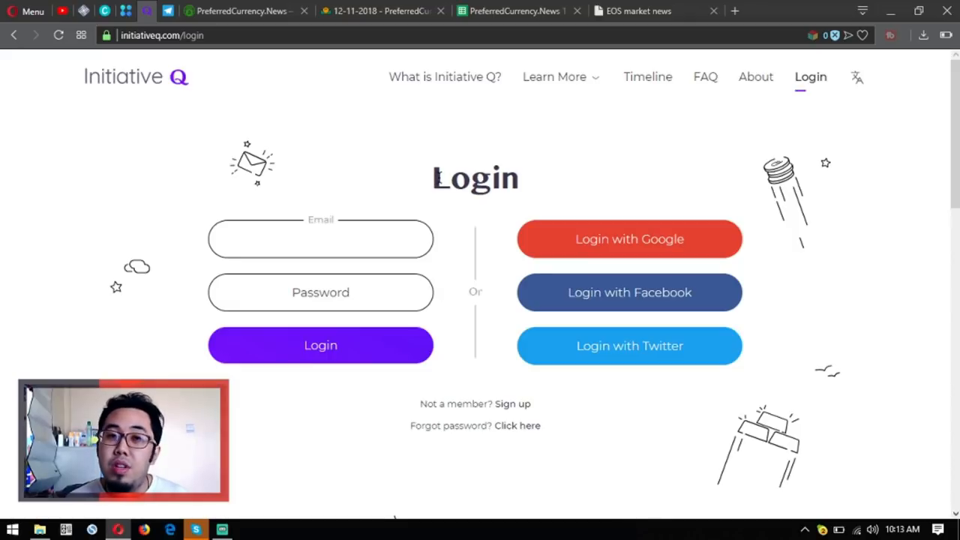
pyautogui.click(321, 239)
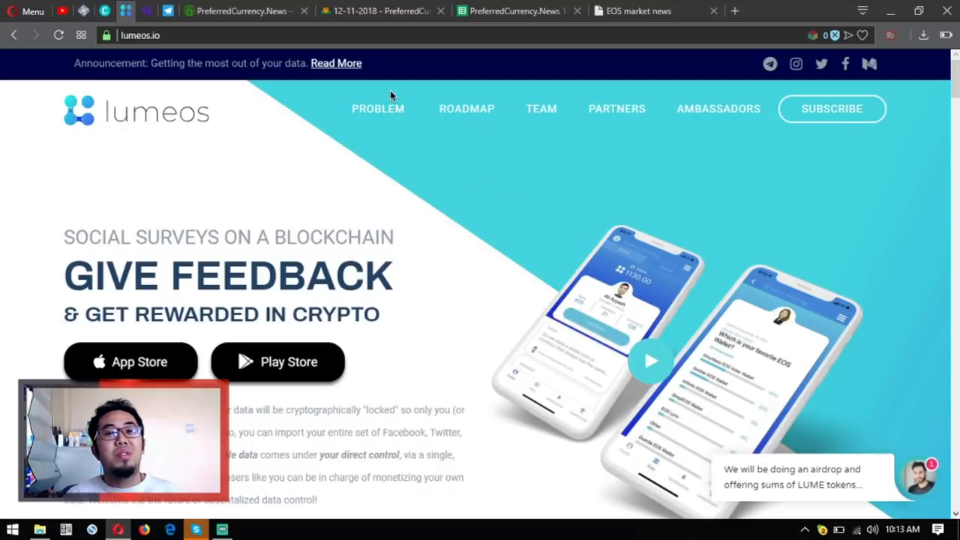
# Revisit the PreferredCurrency.News welcome page and newsletter archive tabs, ending on the welcome page
pyautogui.click(247, 12)
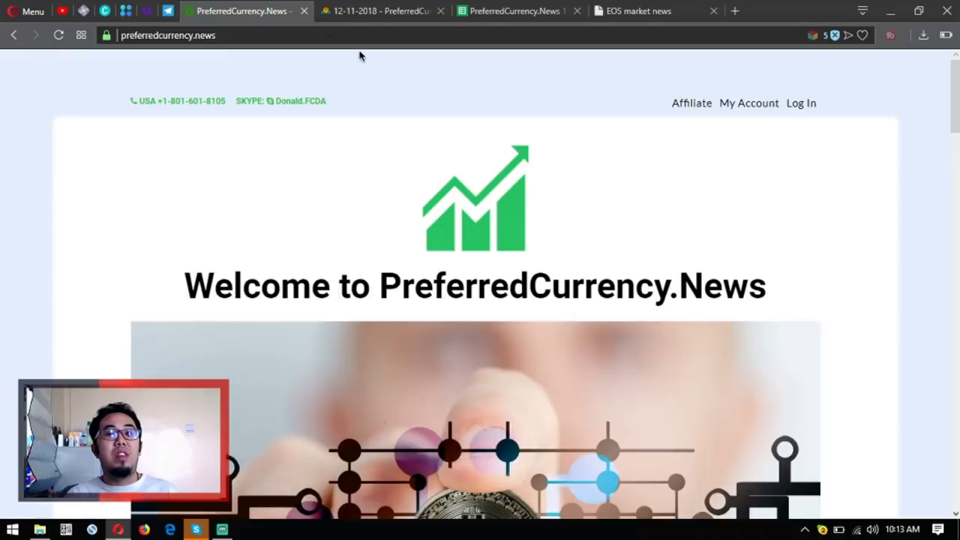
pyautogui.click(507, 12)
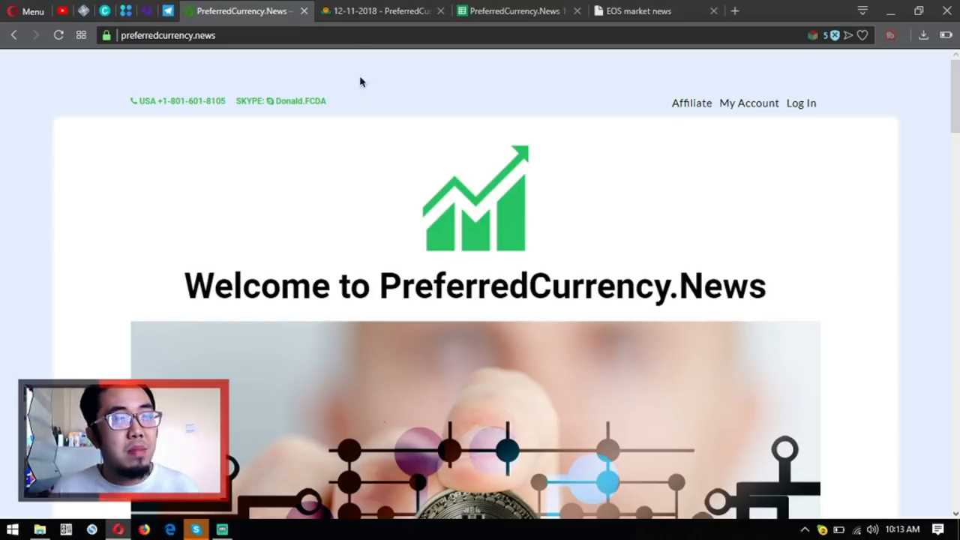
pyautogui.click(383, 11)
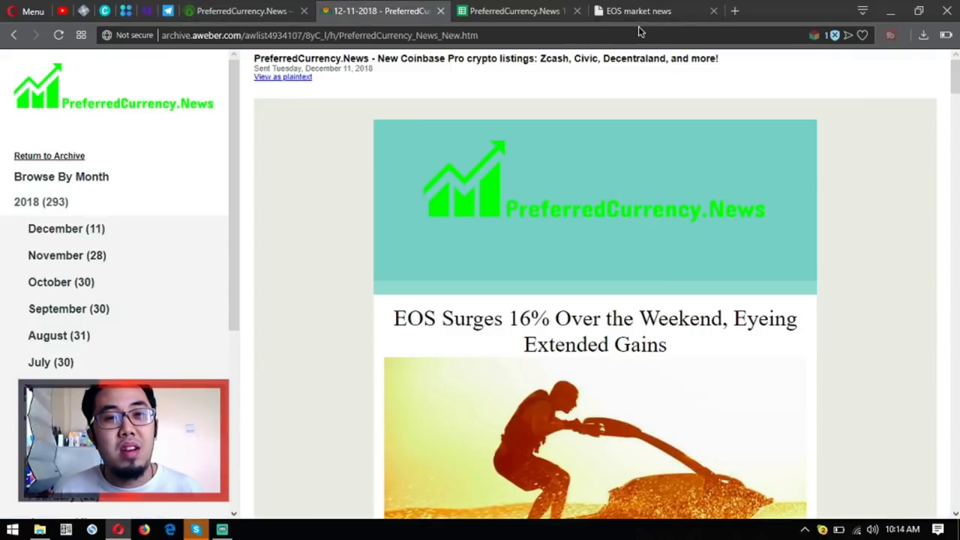
pyautogui.click(645, 10)
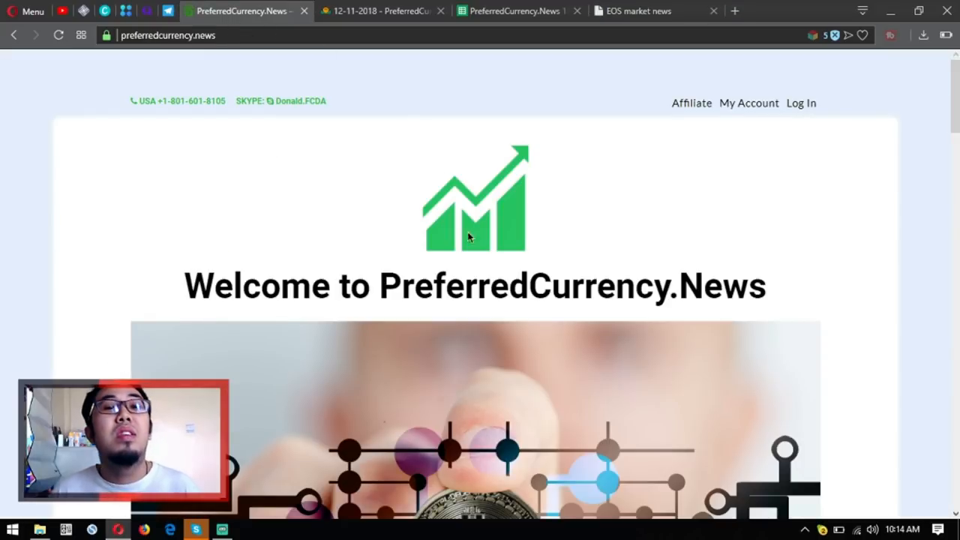
pyautogui.moveTo(471, 255)
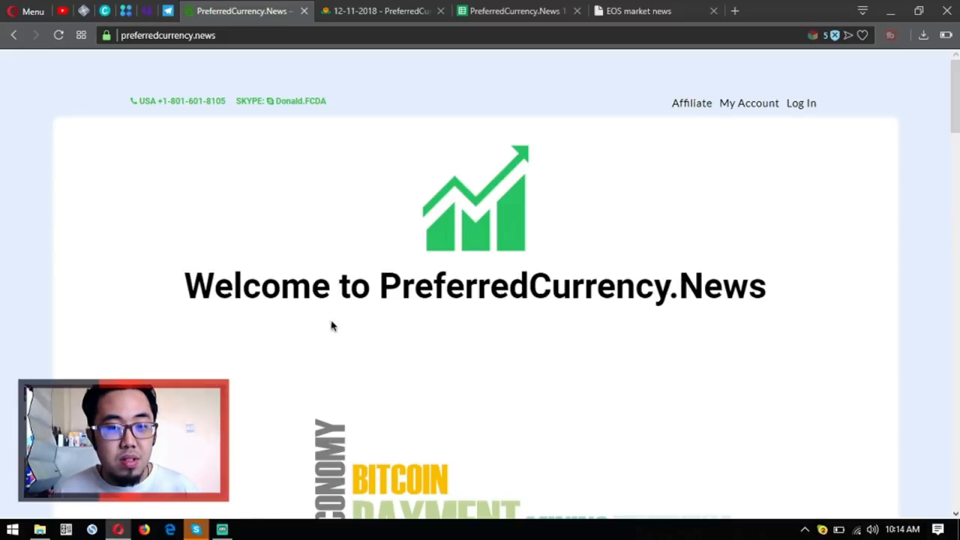
# Switch from the browser to the Streamlabs OBS scene editor
pyautogui.click(200, 528)
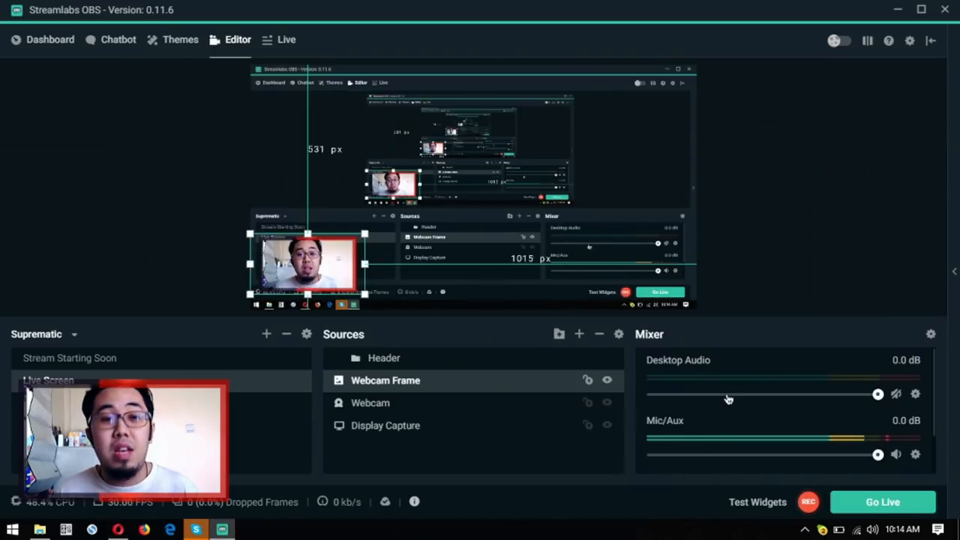